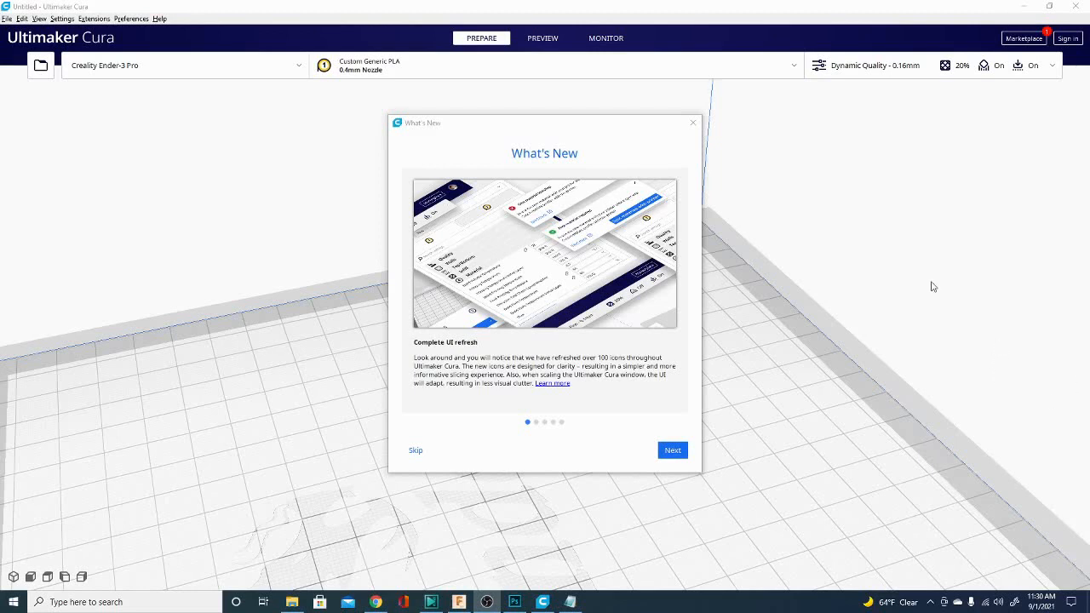
pyautogui.moveTo(788, 358)
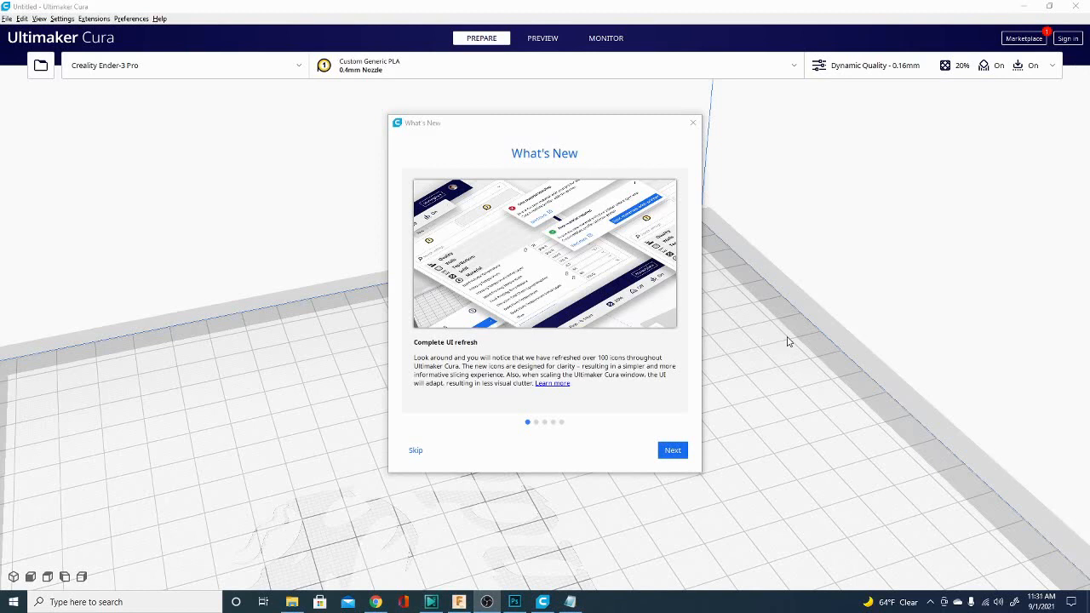
pyautogui.moveTo(806, 323)
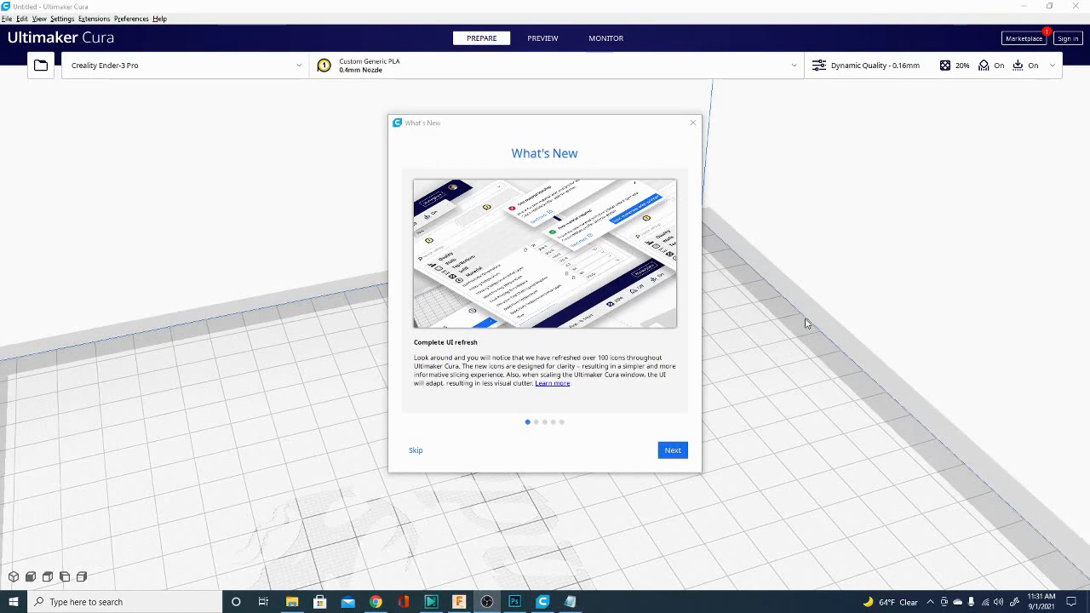
pyautogui.moveTo(761, 325)
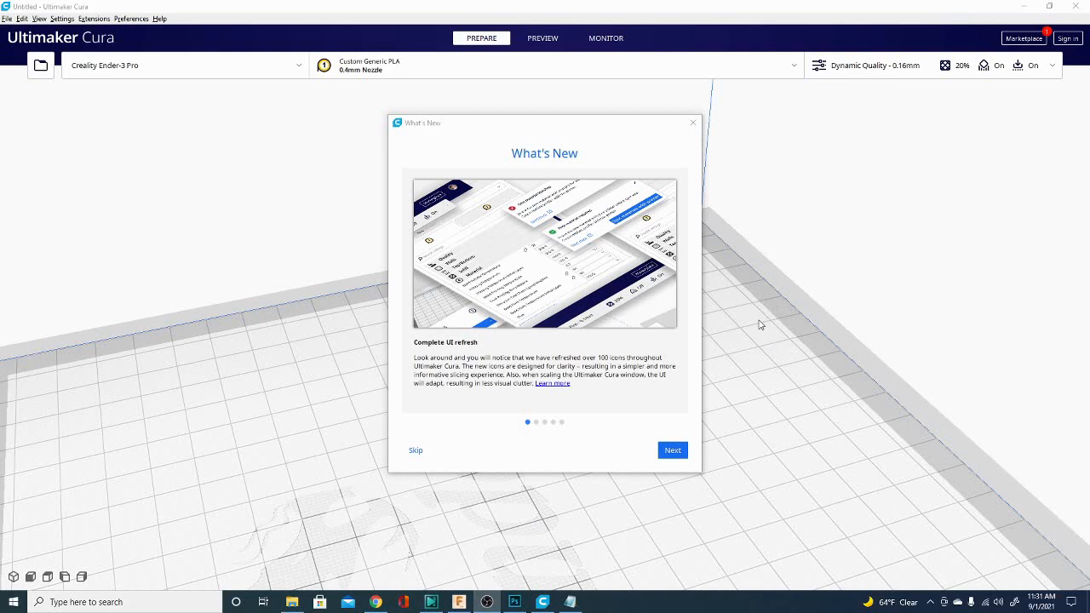
pyautogui.moveTo(764, 330)
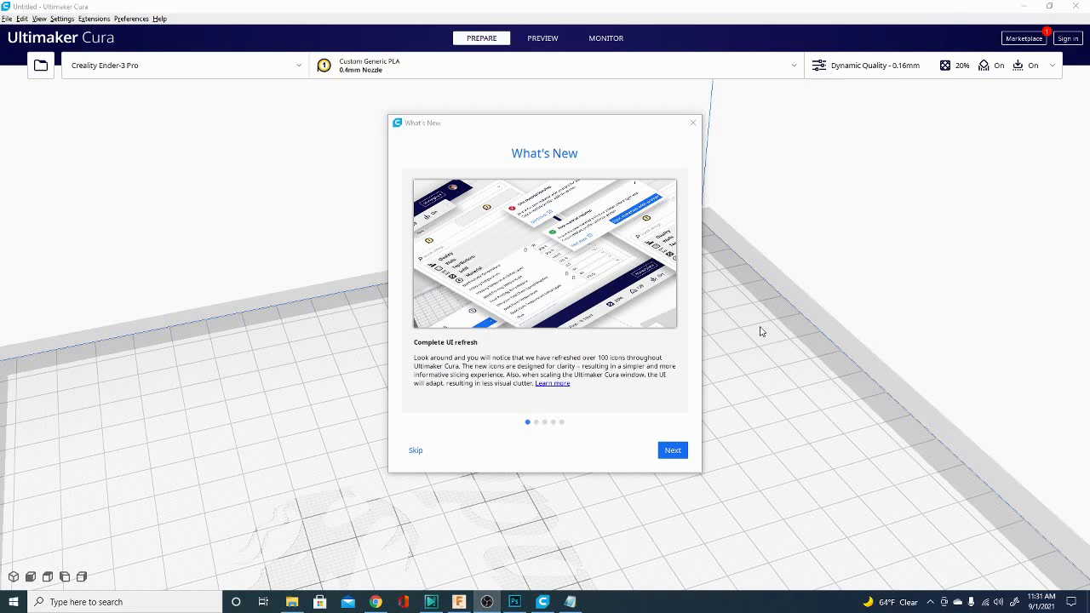
pyautogui.moveTo(583, 56)
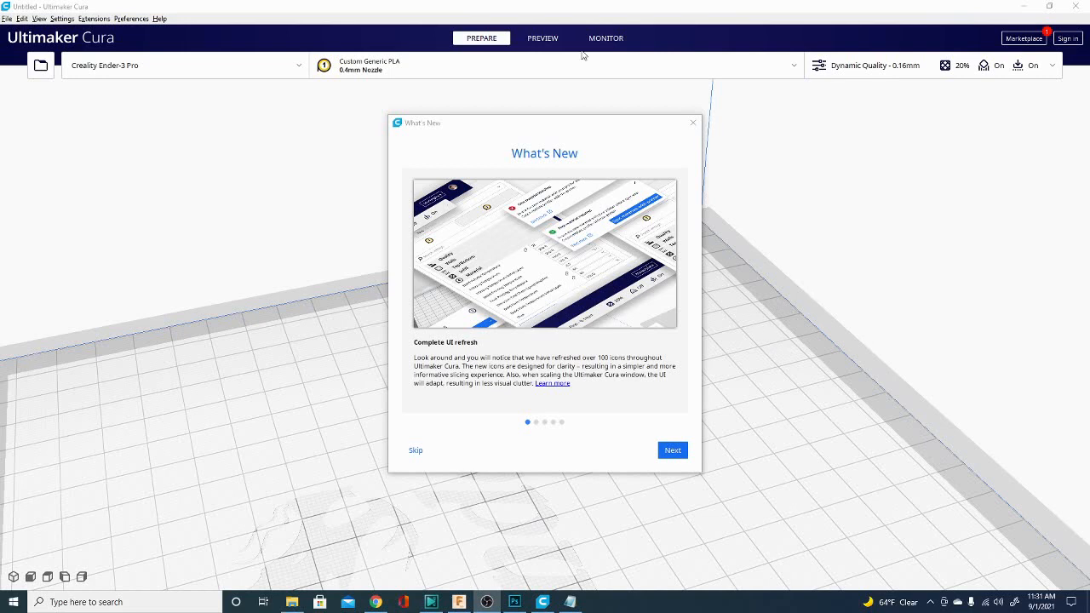
pyautogui.moveTo(712, 45)
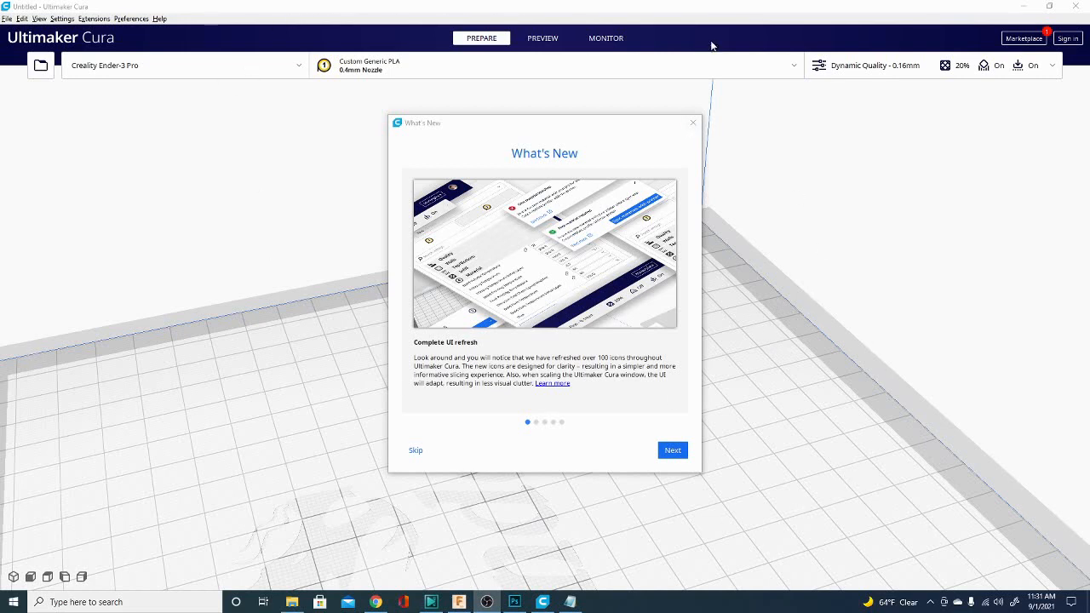
pyautogui.moveTo(472, 435)
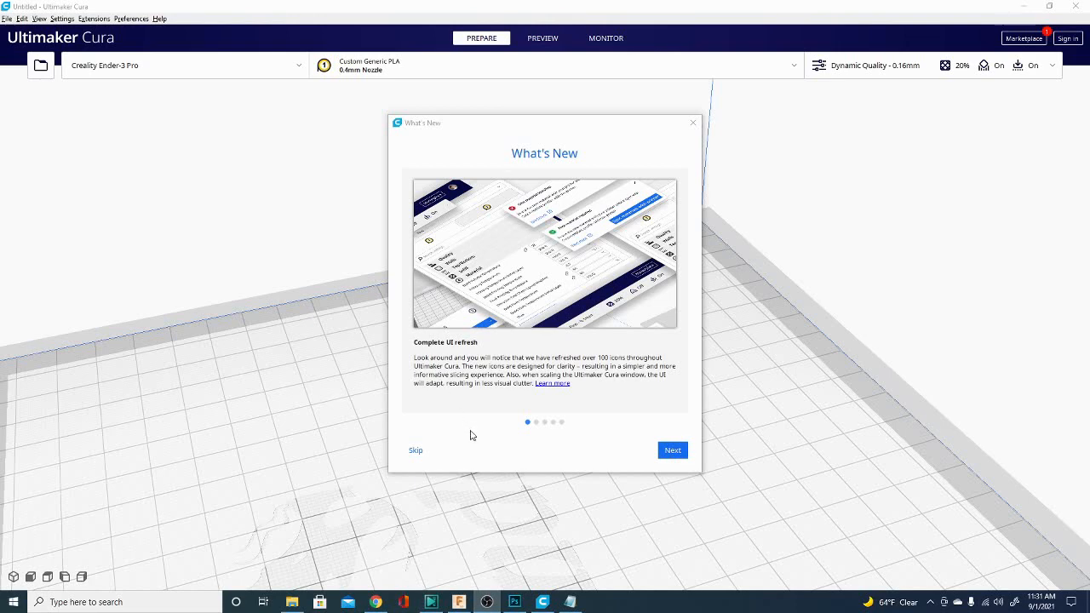
# Step: Page through and close the What's New tour, then open the Settings menu
pyautogui.click(671, 450)
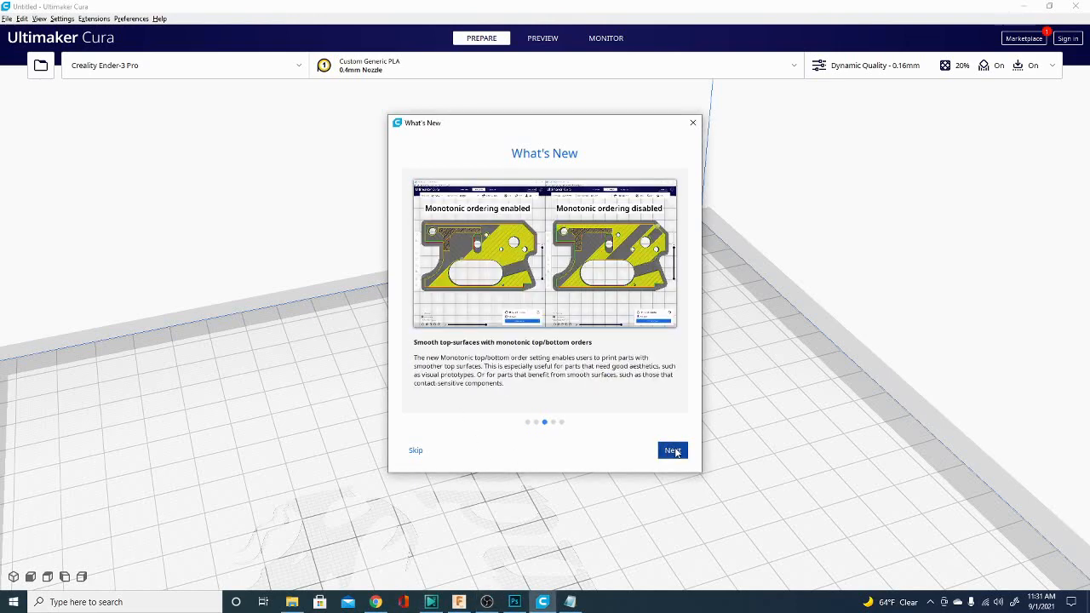
pyautogui.click(672, 450)
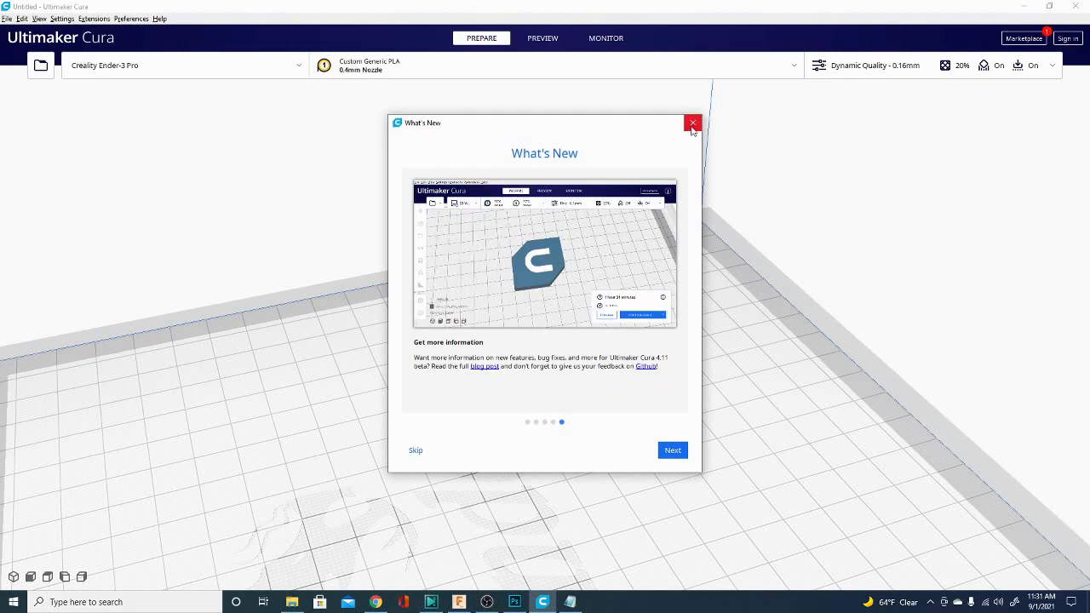
pyautogui.moveTo(692, 123)
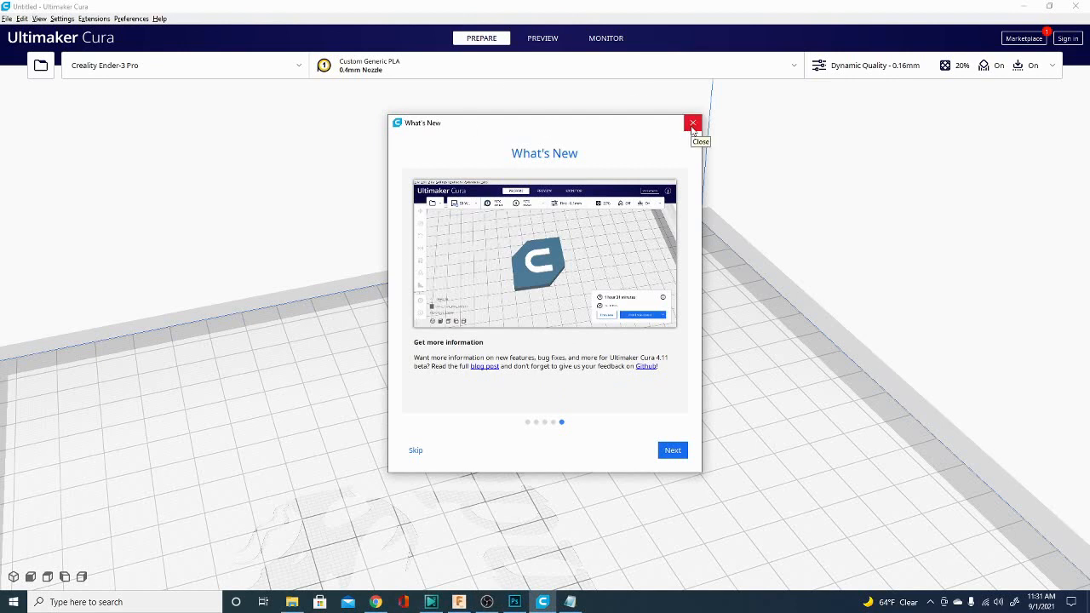
pyautogui.click(693, 122)
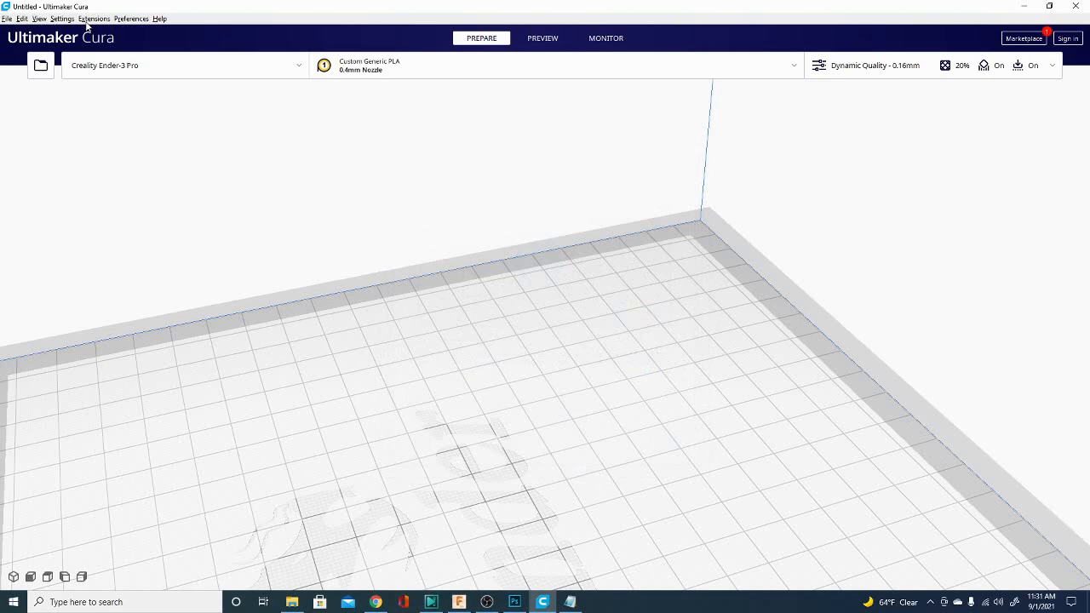
pyautogui.click(62, 18)
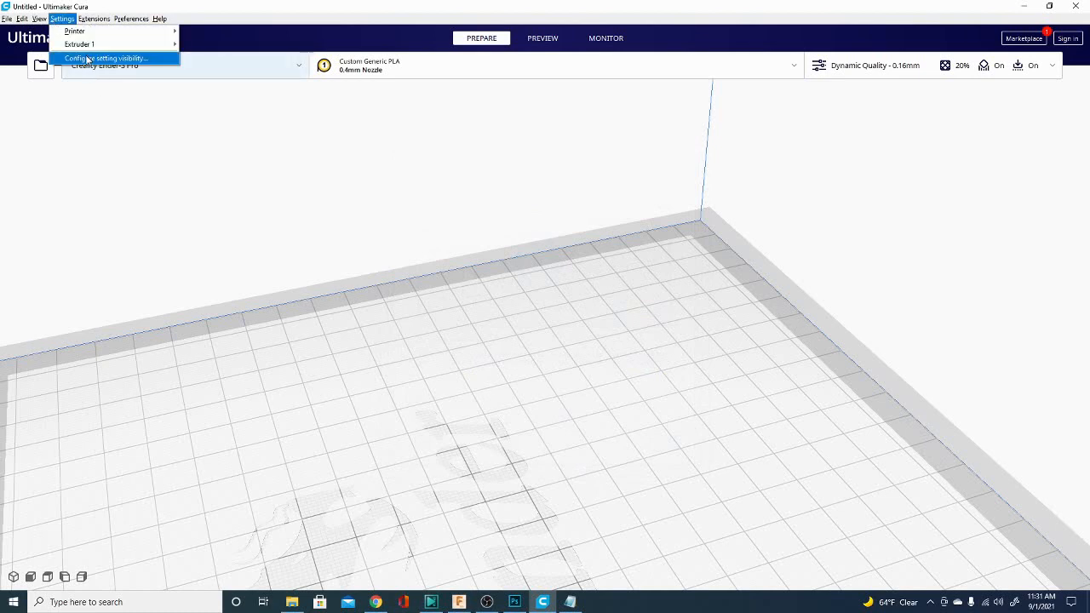
pyautogui.moveTo(80, 43)
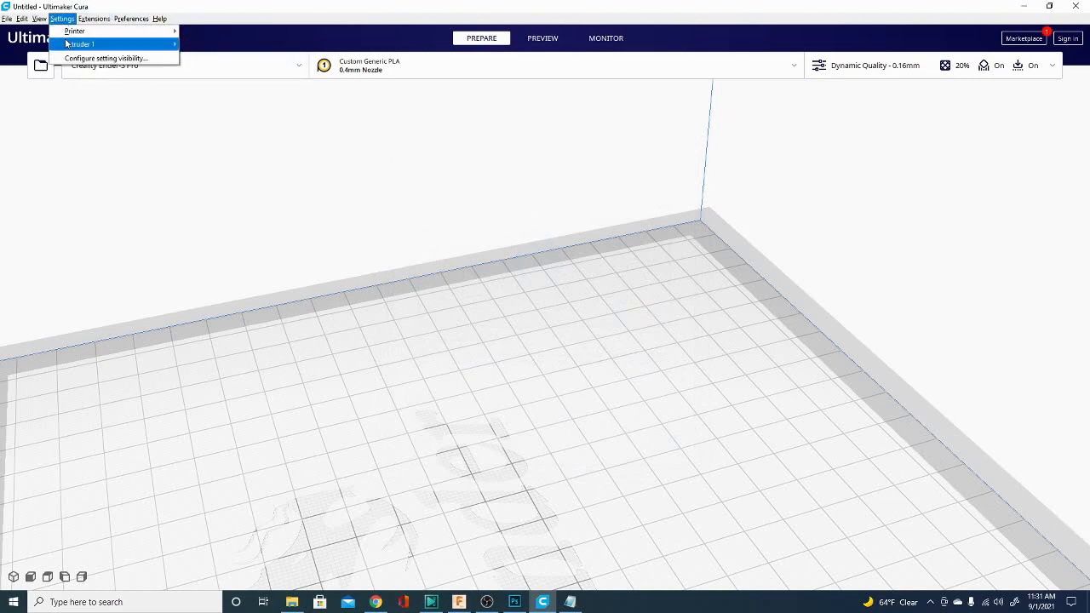
pyautogui.moveTo(74, 32)
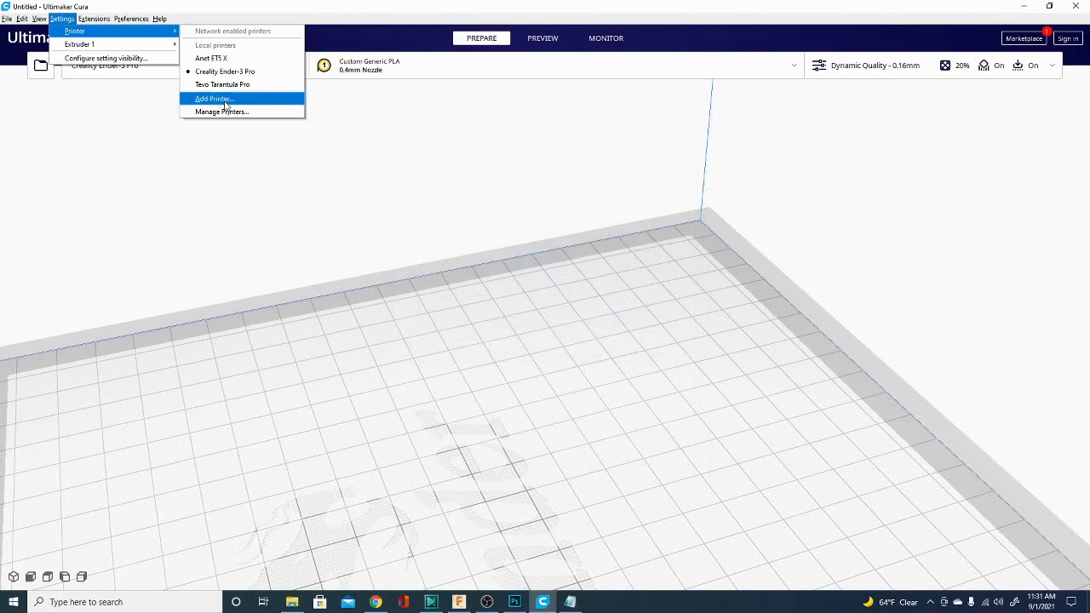
# Step: Choose Add Printer... to open the Add Printer dialog
pyautogui.click(214, 99)
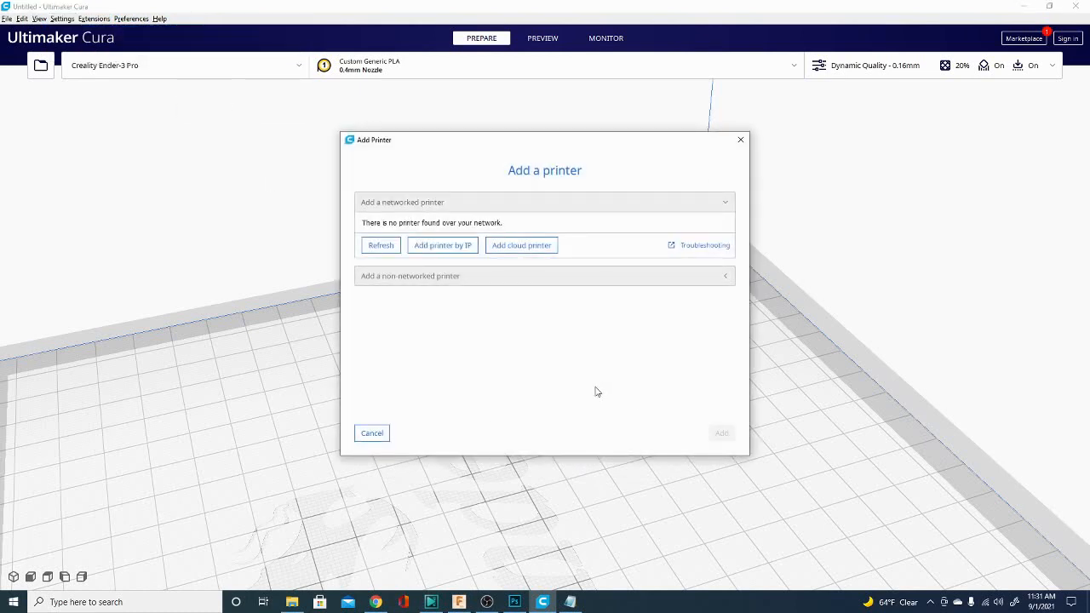
pyautogui.moveTo(521, 230)
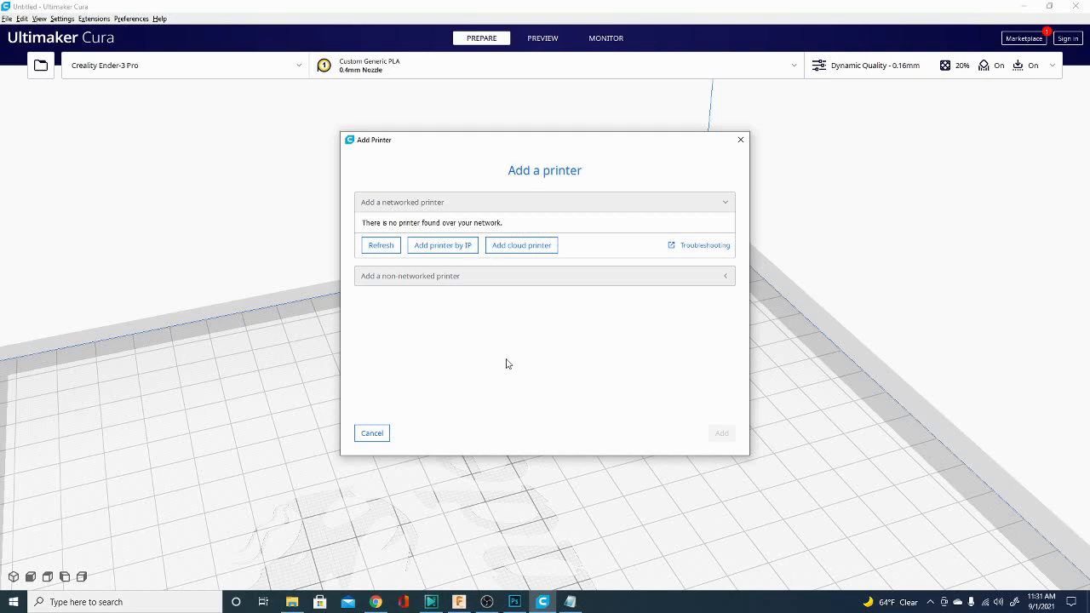
pyautogui.moveTo(403, 357)
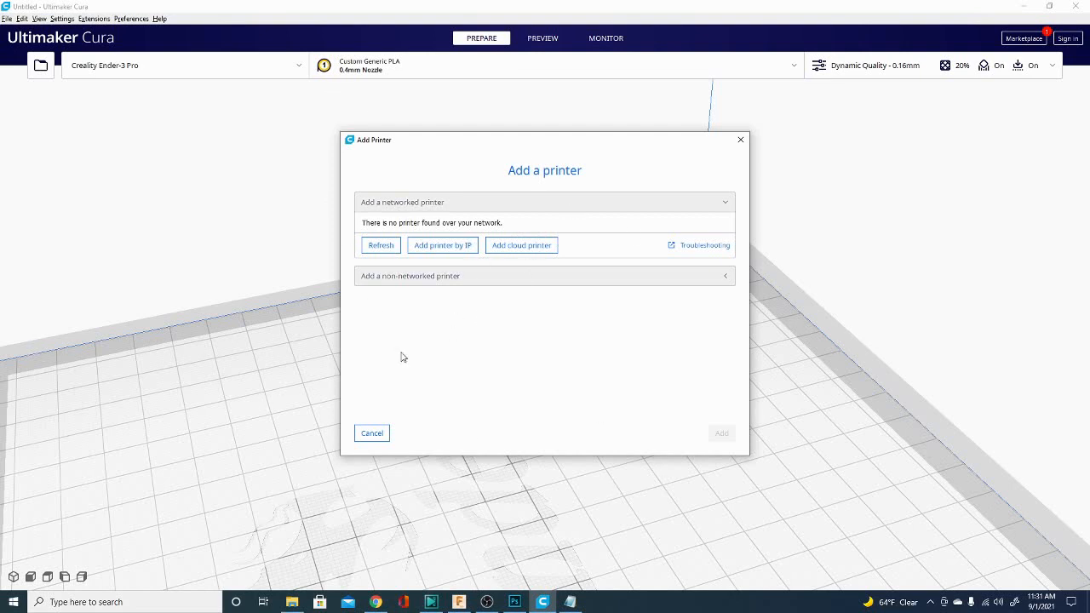
pyautogui.moveTo(491, 289)
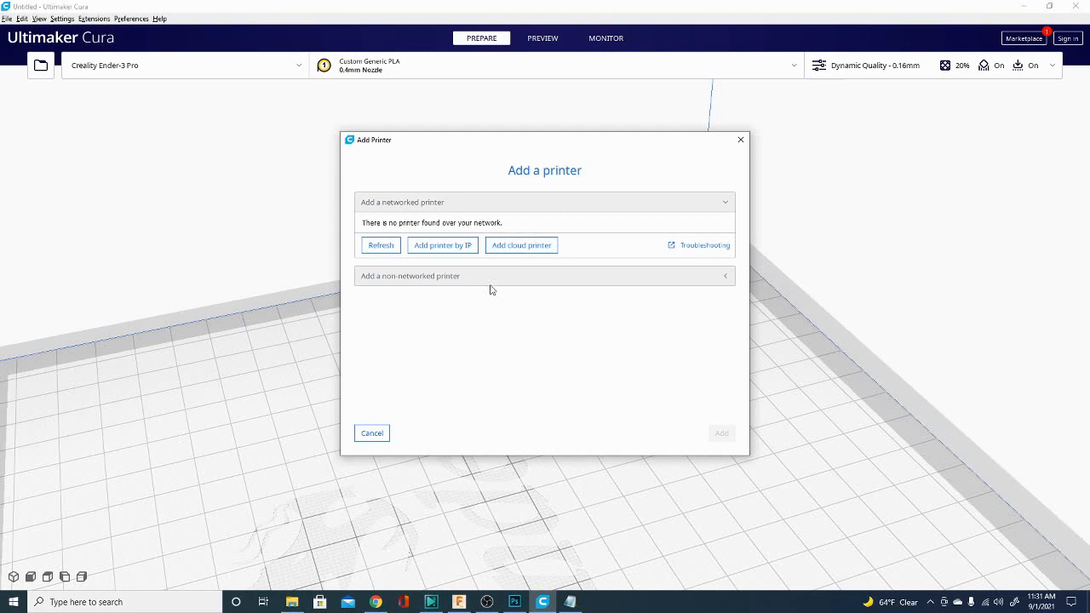
pyautogui.moveTo(568, 353)
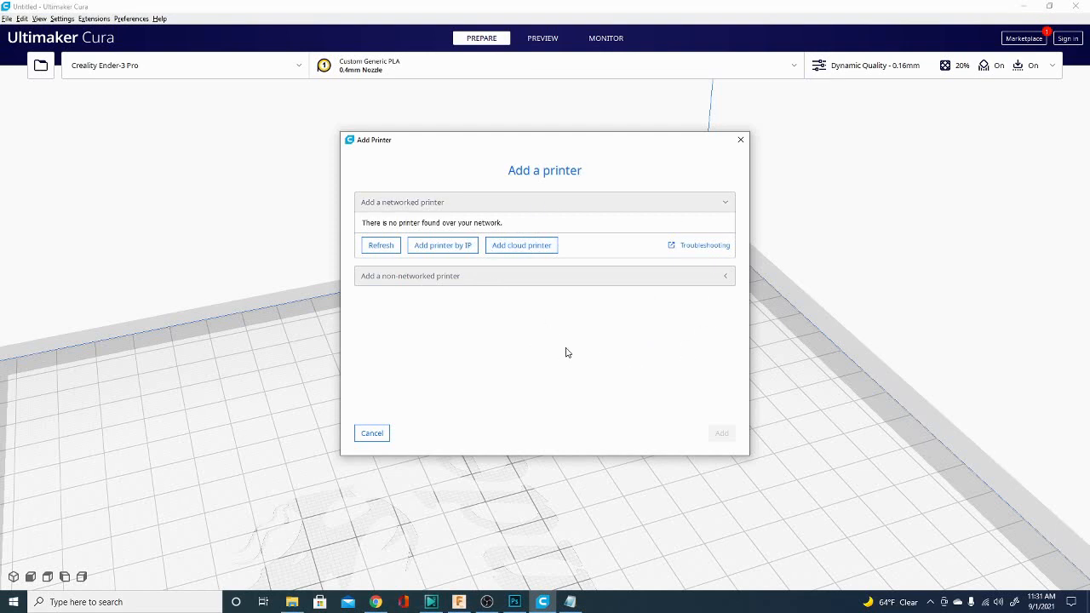
pyautogui.moveTo(418, 318)
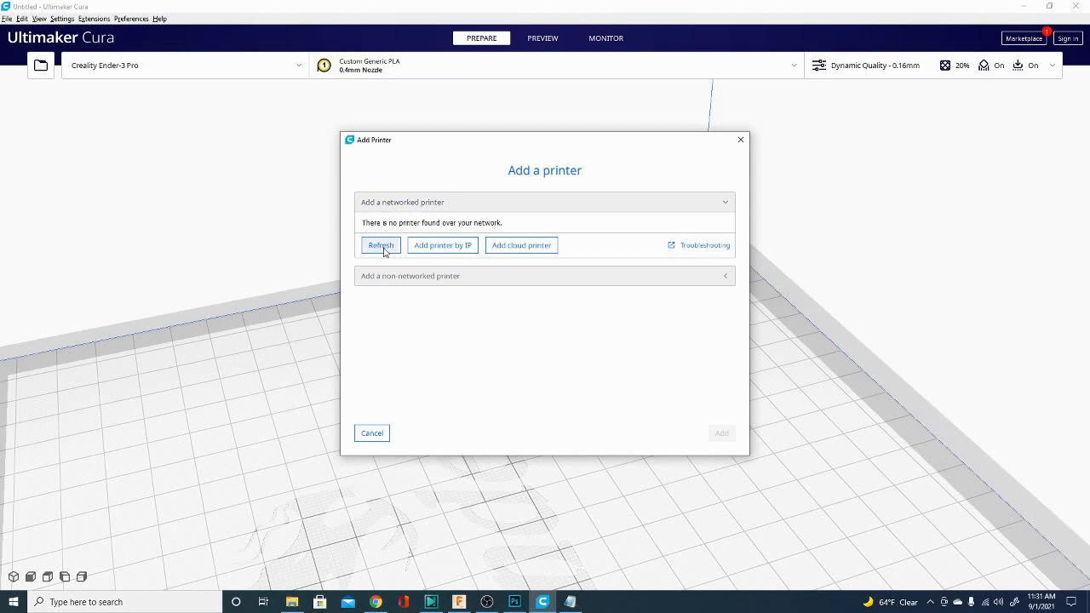
pyautogui.moveTo(308, 306)
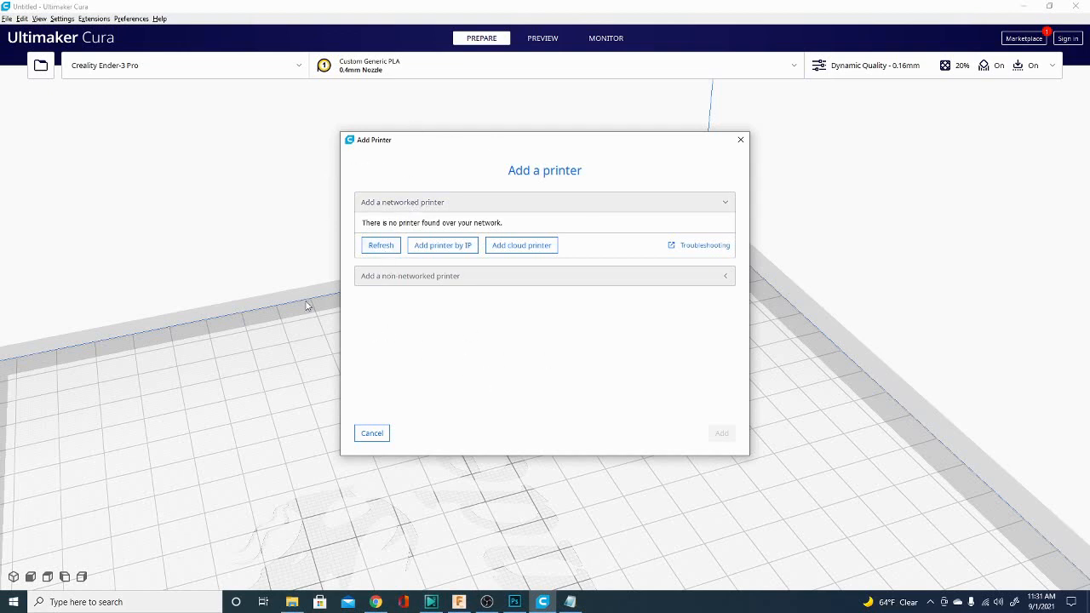
pyautogui.moveTo(441, 328)
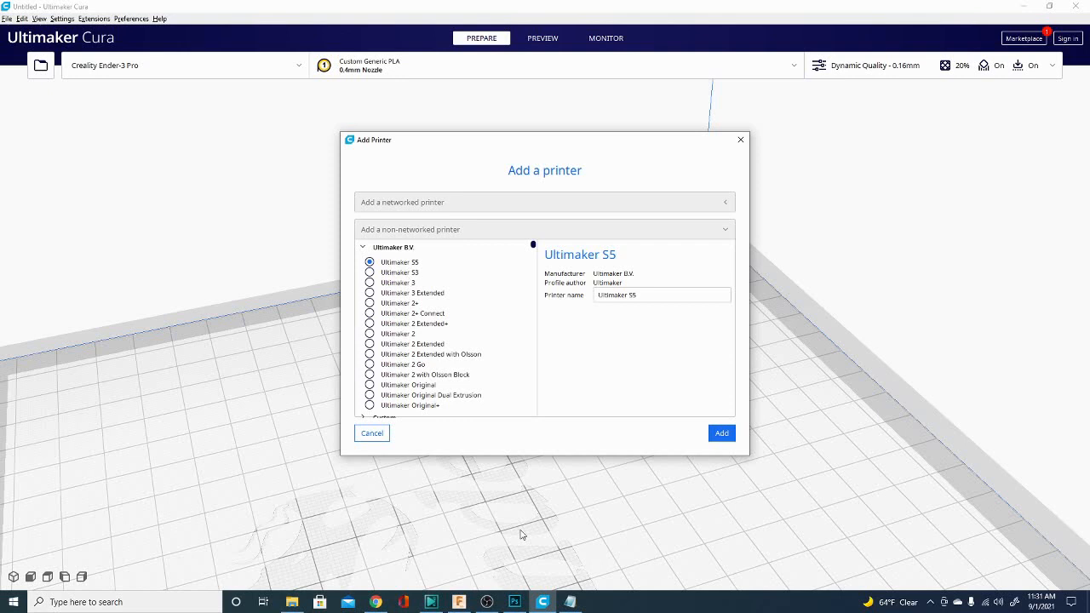
# Step: Scroll the non-networked printer list, expanding Custom, down to the Creality3D entries
pyautogui.scroll(-3)
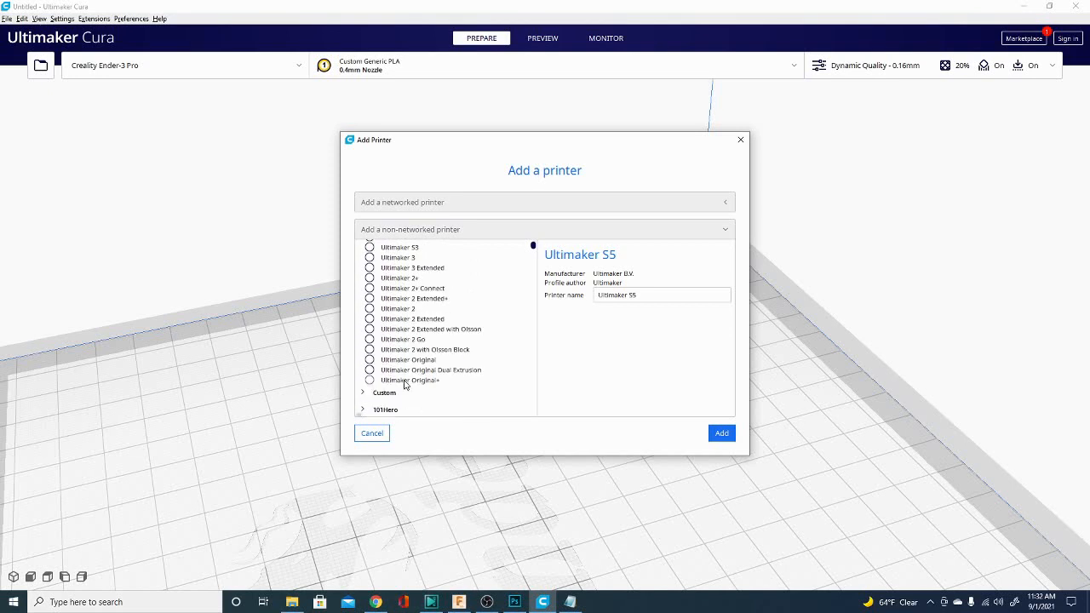
pyautogui.scroll(-3)
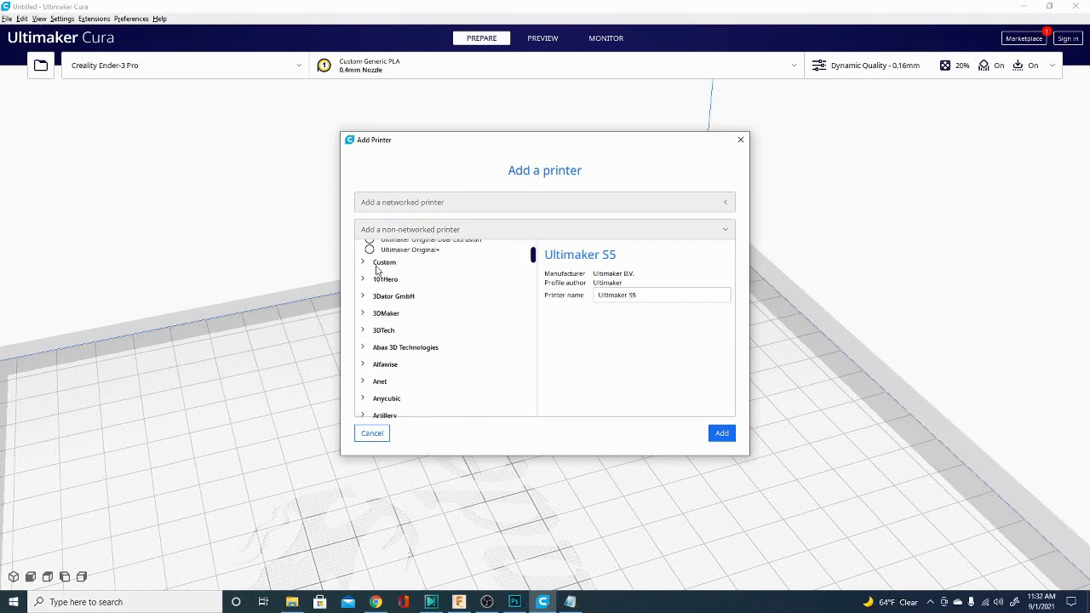
pyautogui.moveTo(366, 268)
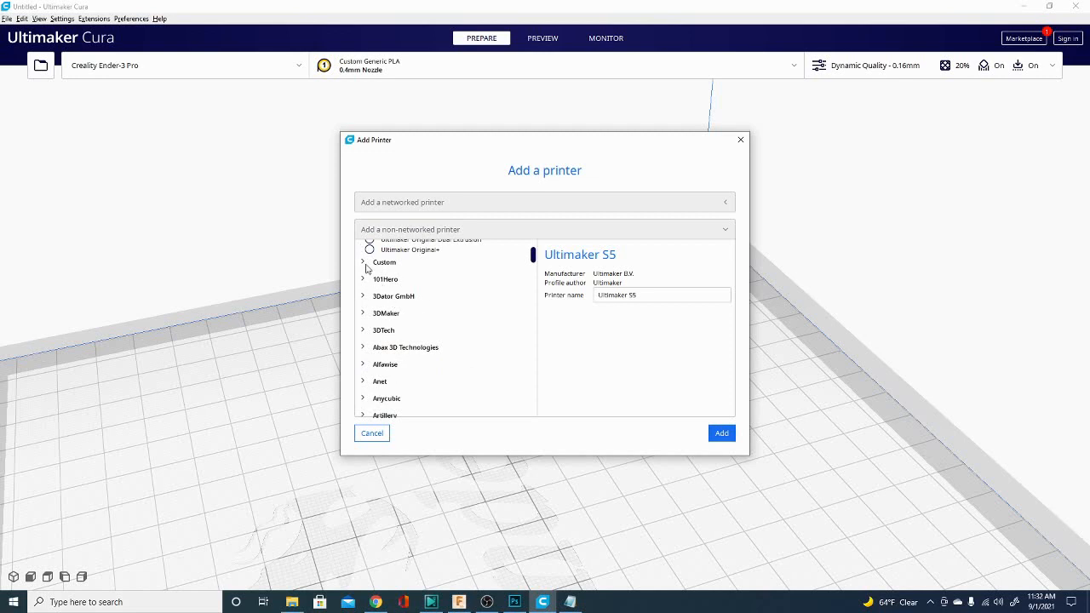
pyautogui.click(363, 263)
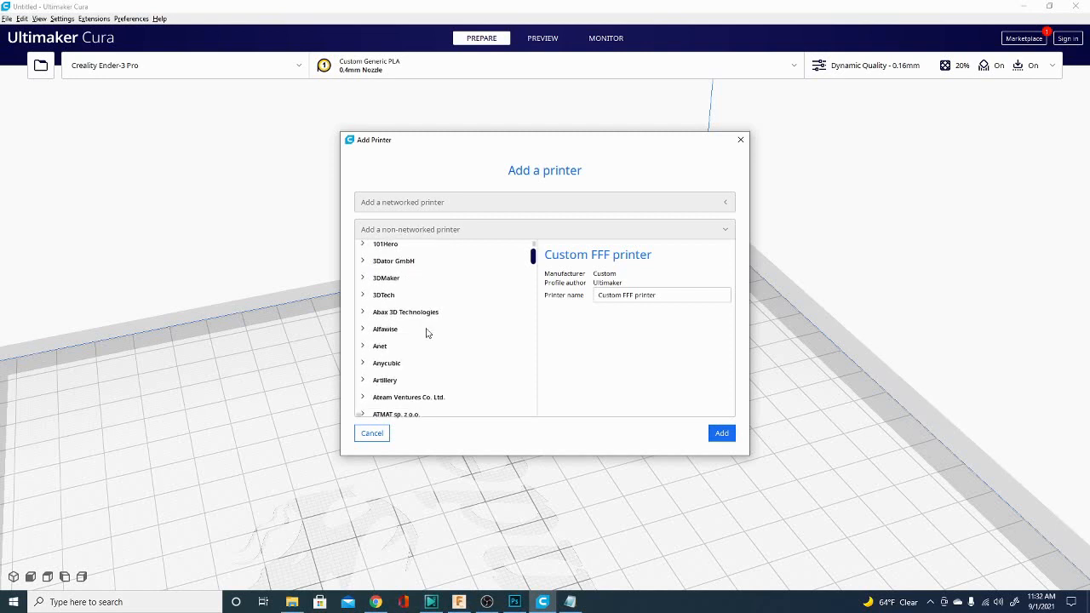
pyautogui.scroll(-3)
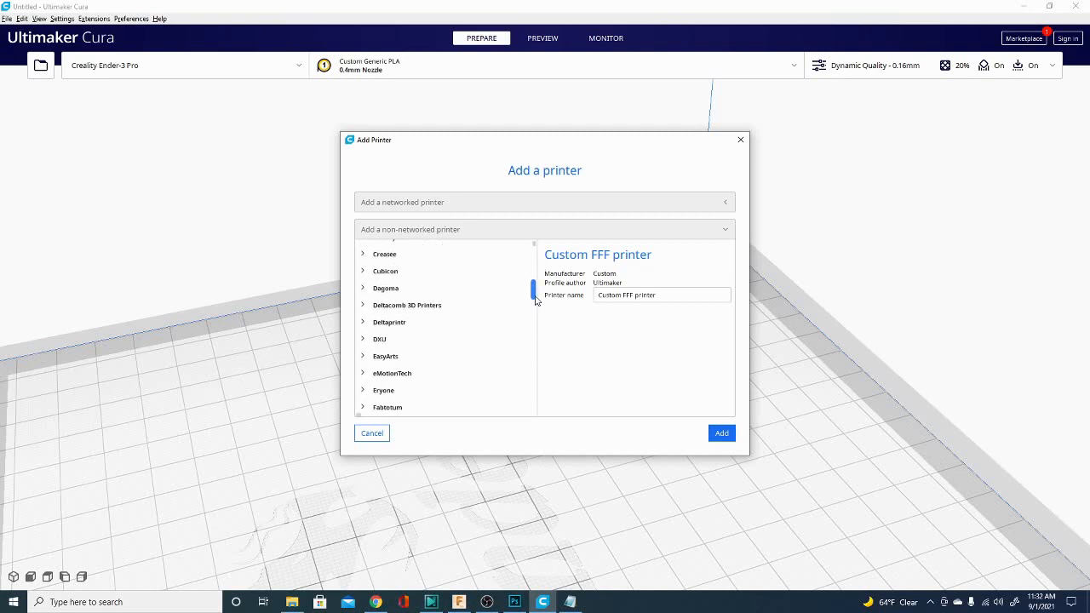
pyautogui.scroll(-3)
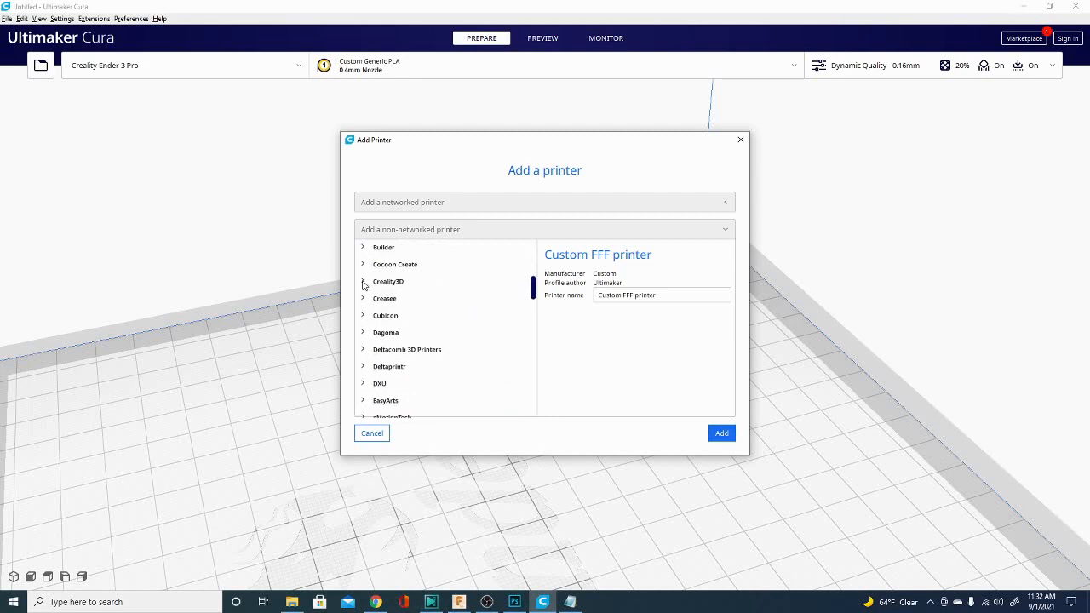
# Step: Expand Creality3D and select the Creality Ender-3 Pro as the printer model
pyautogui.click(389, 281)
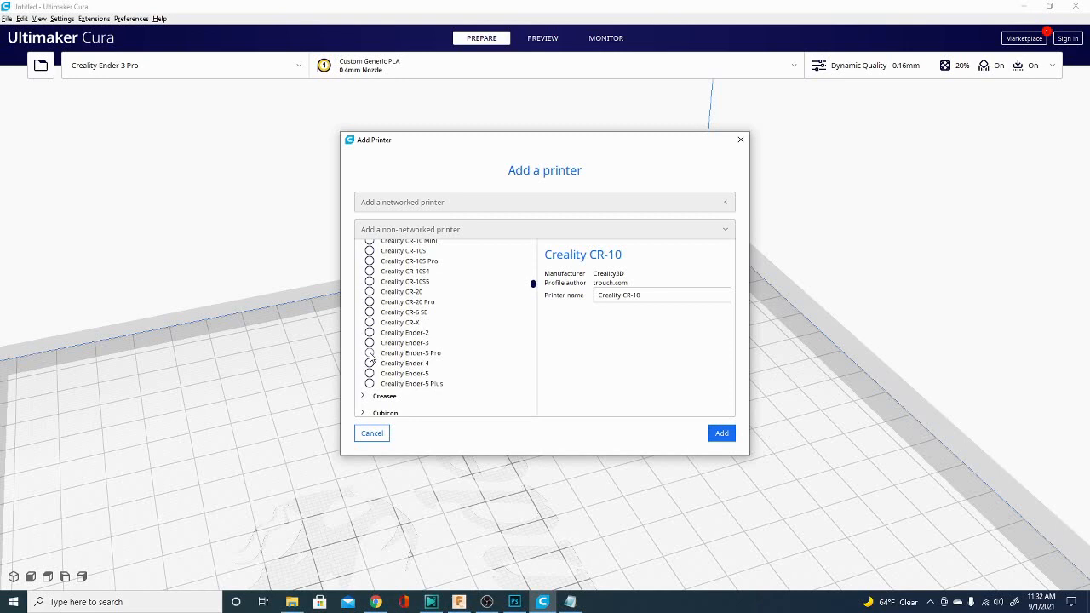
pyautogui.click(371, 352)
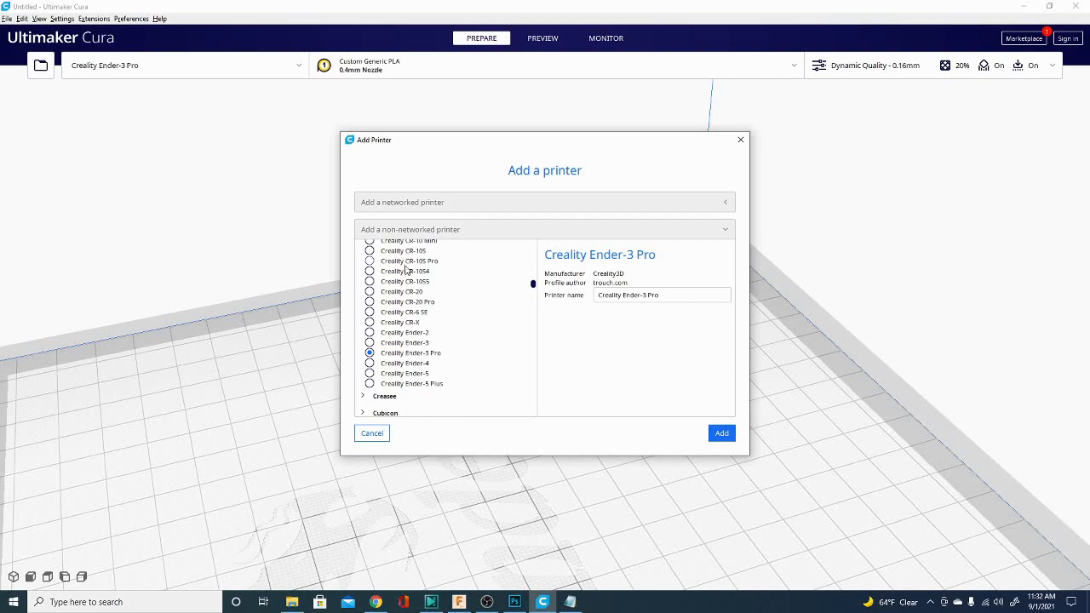
pyautogui.moveTo(407, 368)
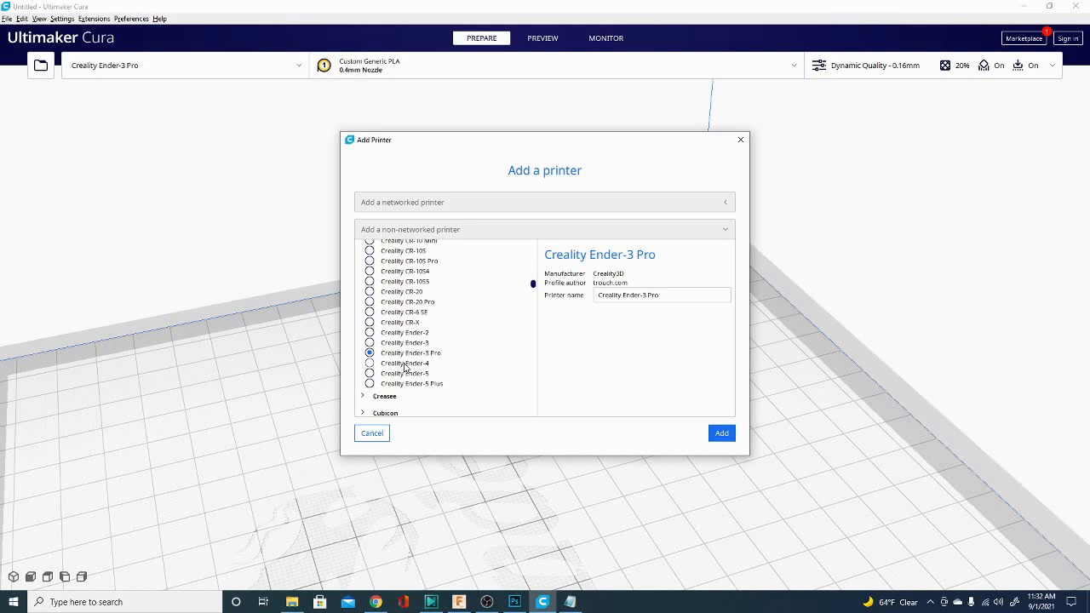
pyautogui.scroll(-3)
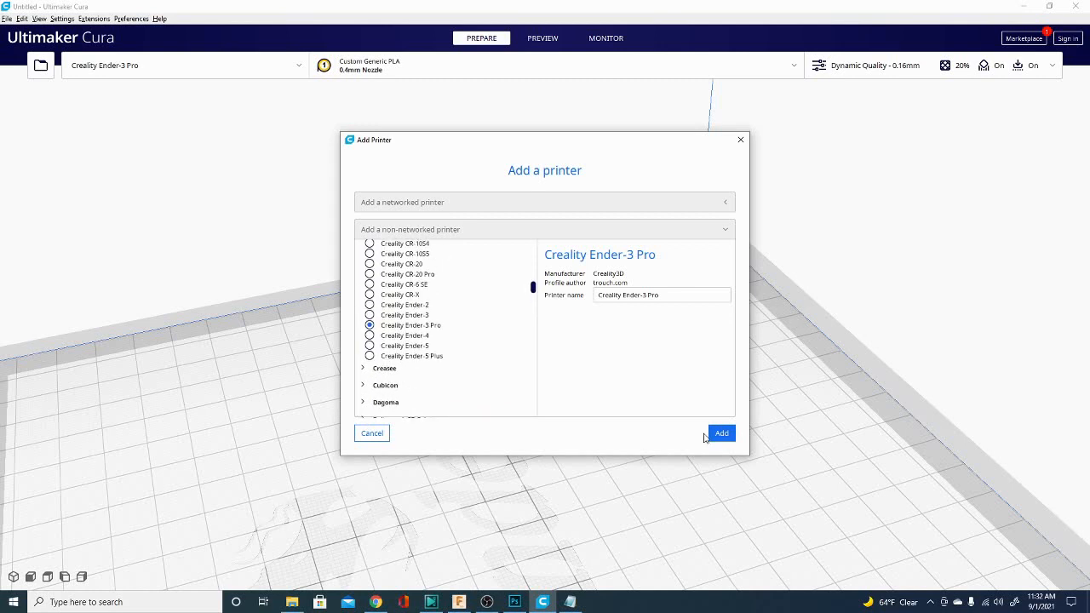
pyautogui.moveTo(541, 414)
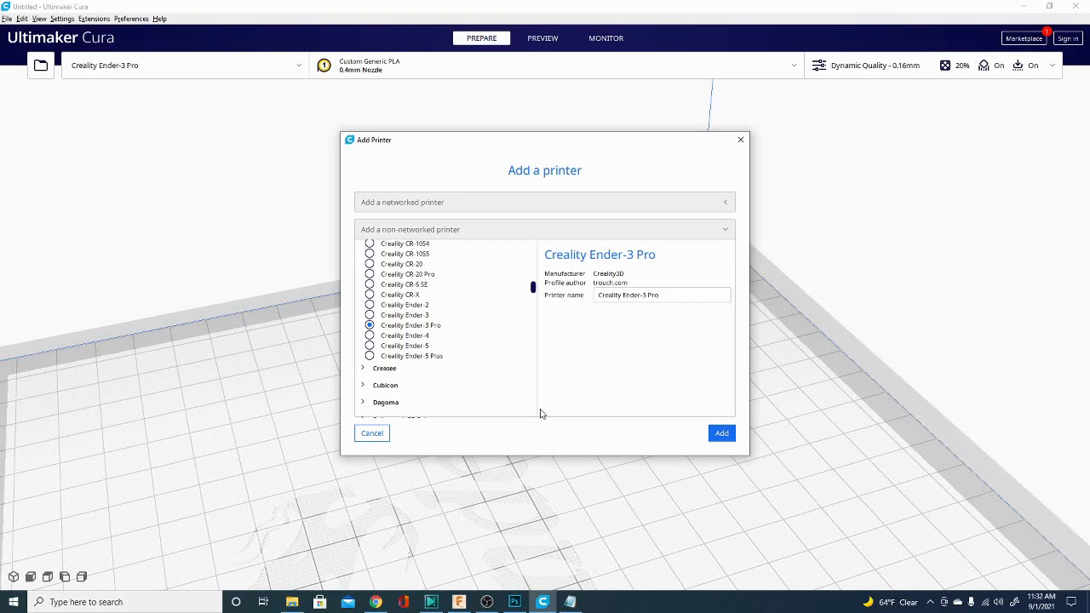
pyautogui.click(661, 295)
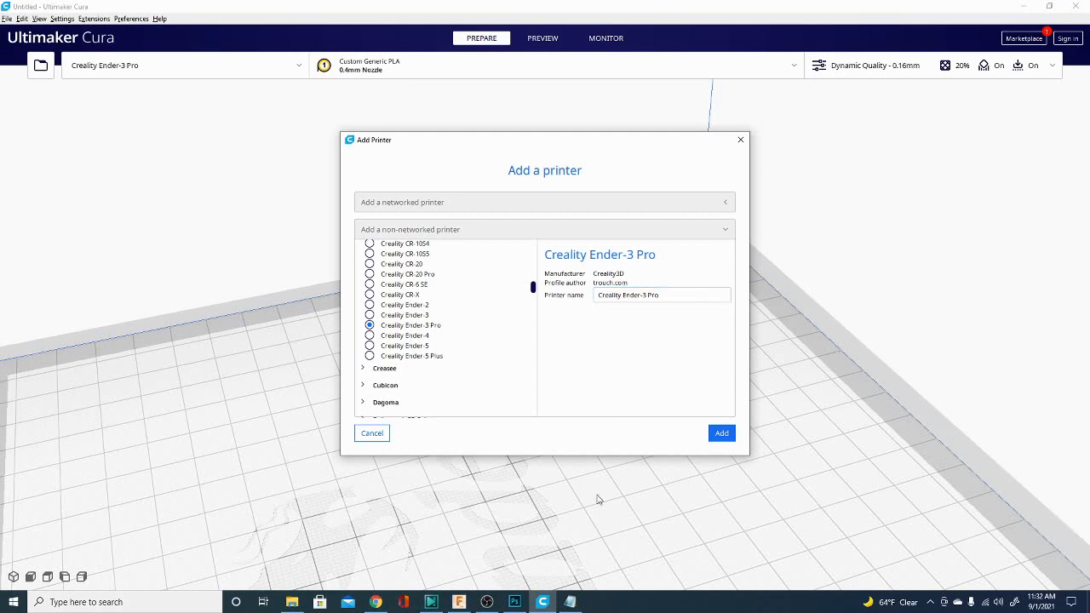
pyautogui.moveTo(475, 437)
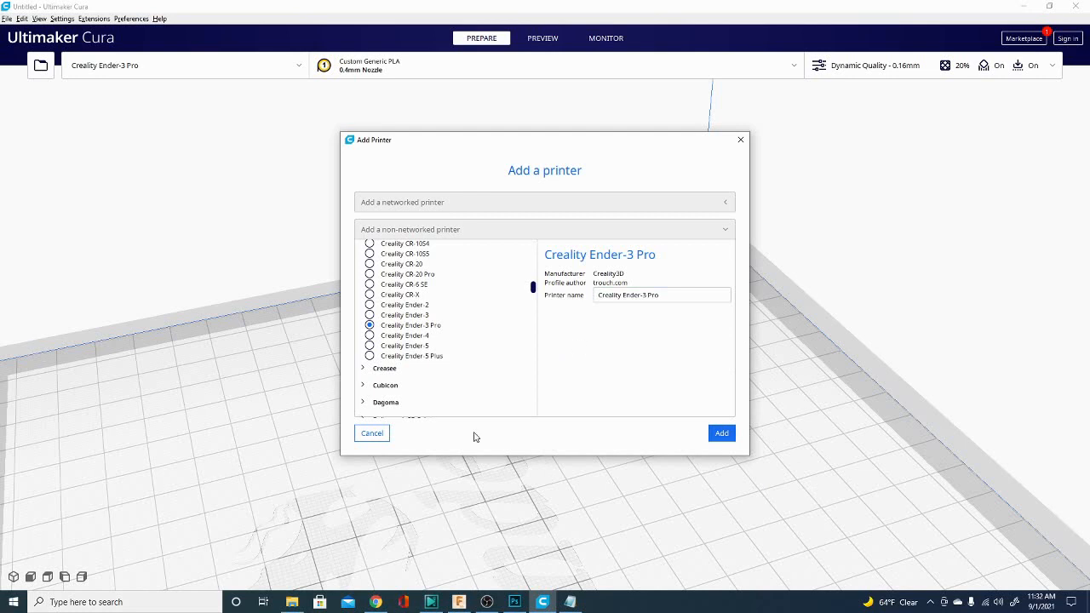
pyautogui.moveTo(398, 303)
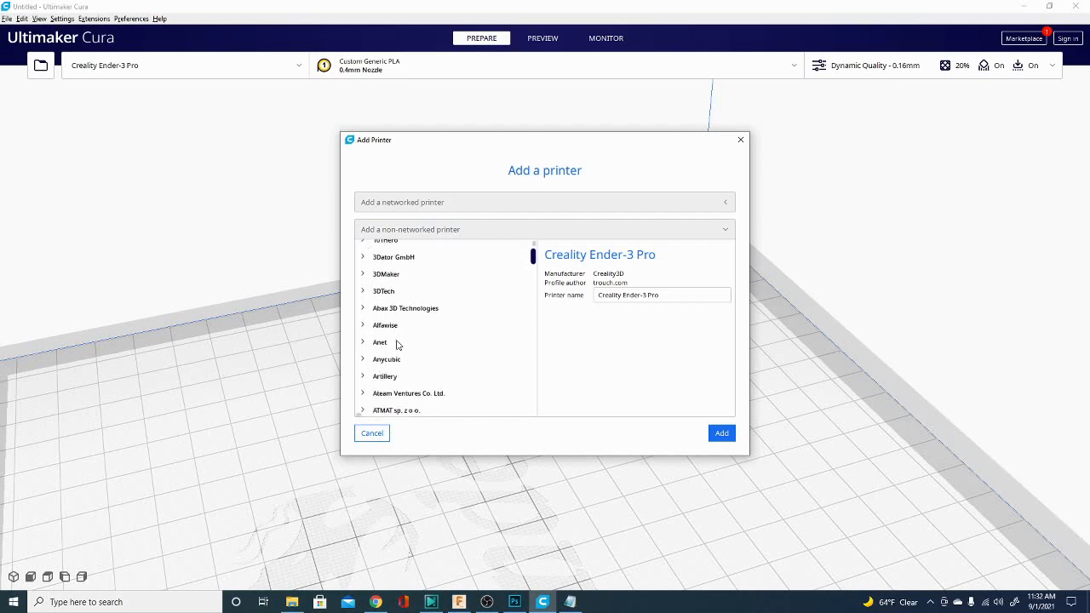
pyautogui.click(362, 271)
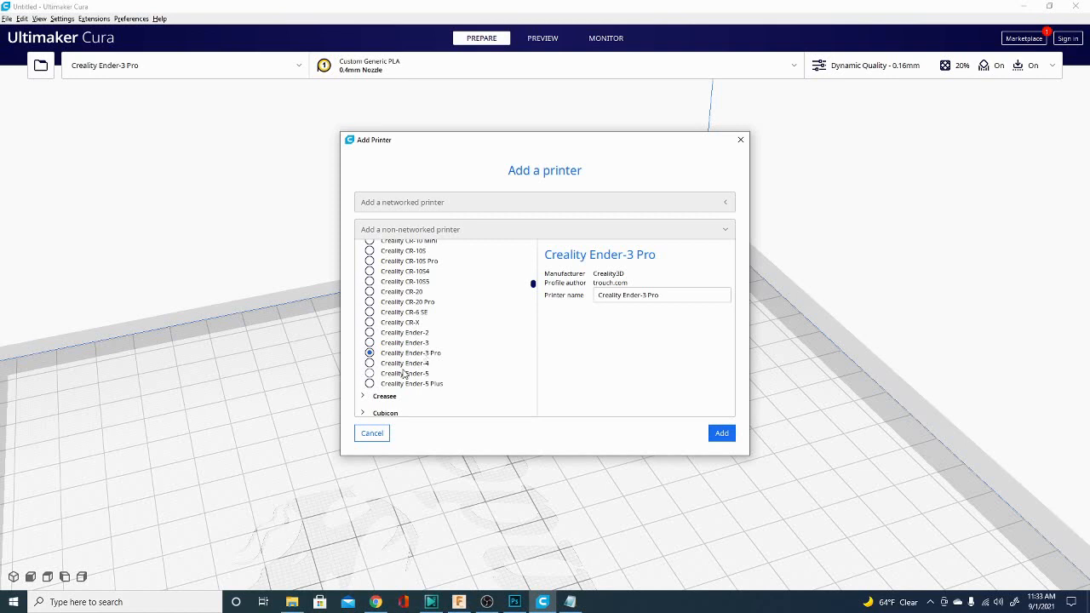
pyautogui.moveTo(429, 317)
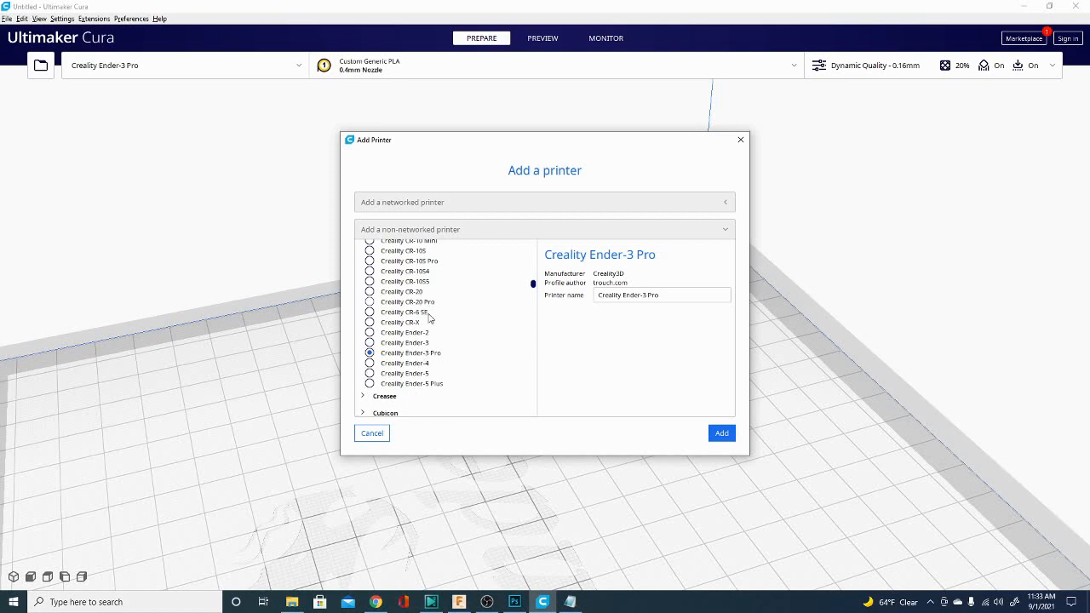
pyautogui.moveTo(577, 477)
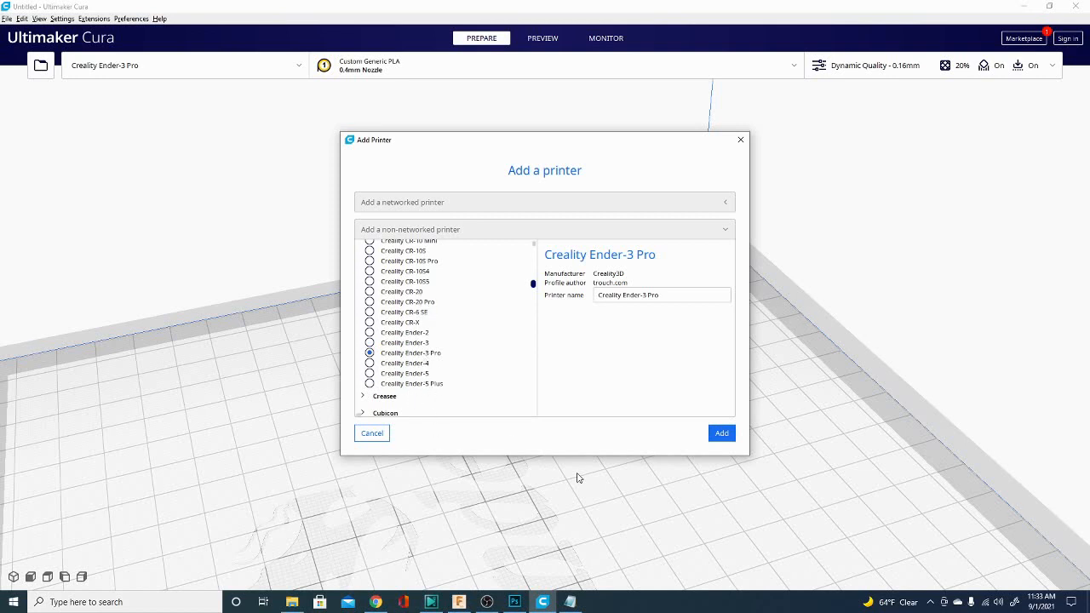
pyautogui.moveTo(643, 389)
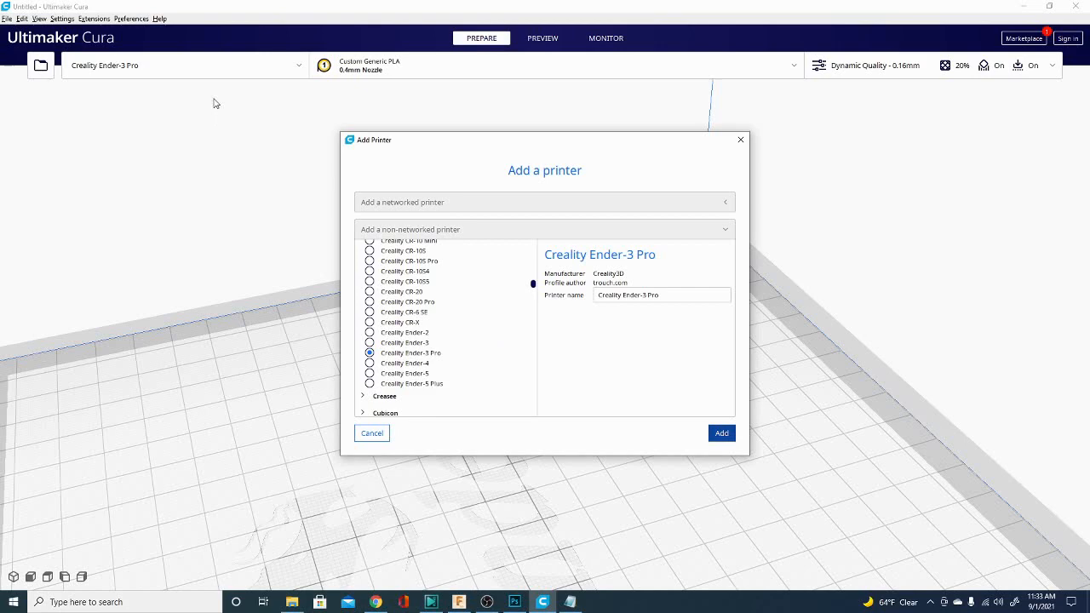
# Step: Add the Ender-3 Pro #2 and check its 220 × 220 × 250 mm build volume fields
pyautogui.click(720, 433)
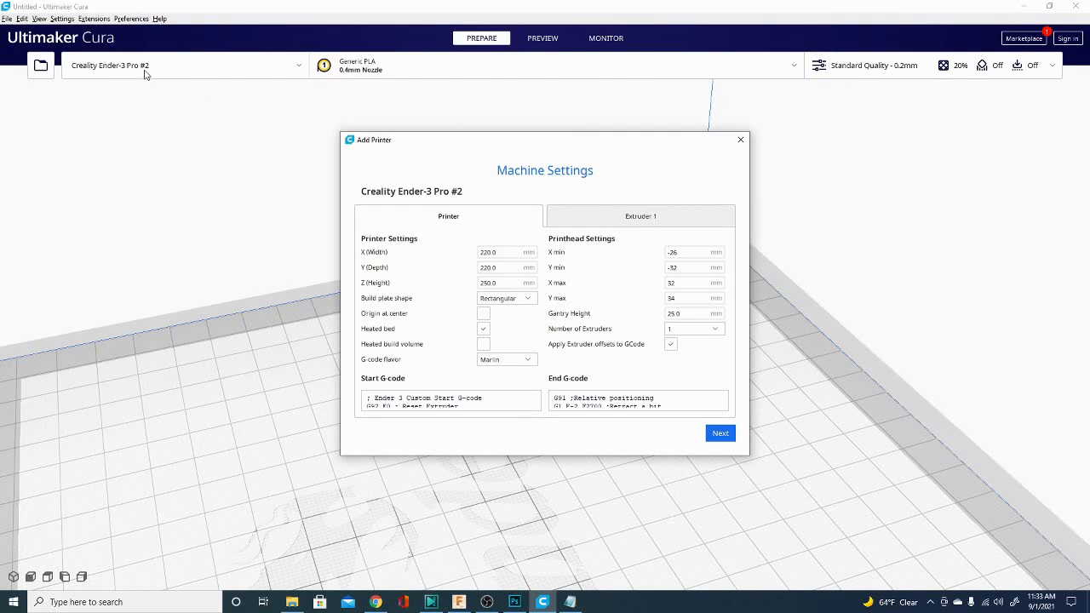
pyautogui.moveTo(405, 210)
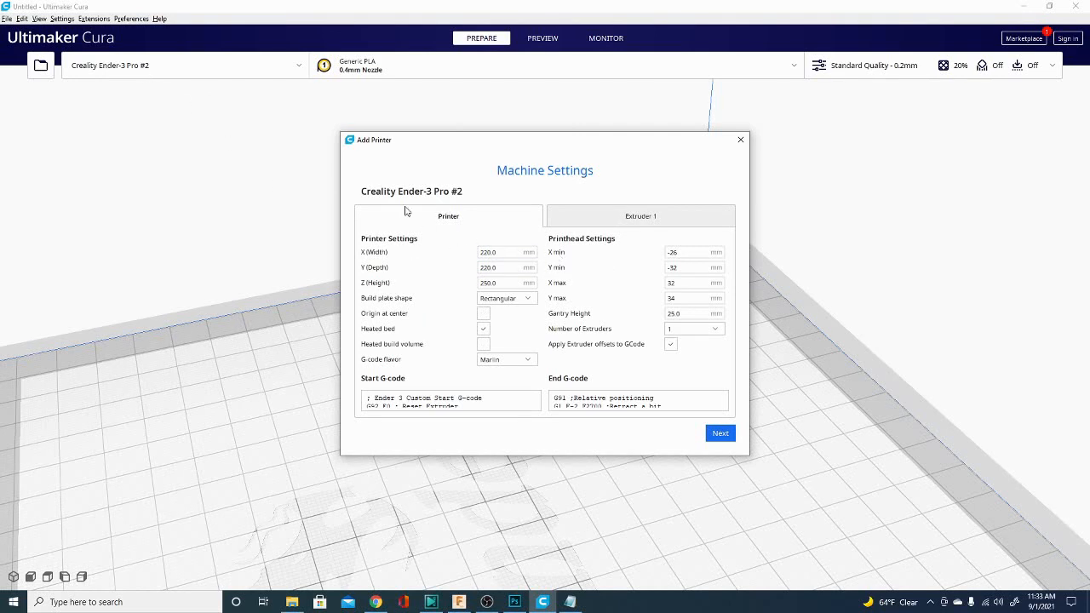
pyautogui.moveTo(619, 341)
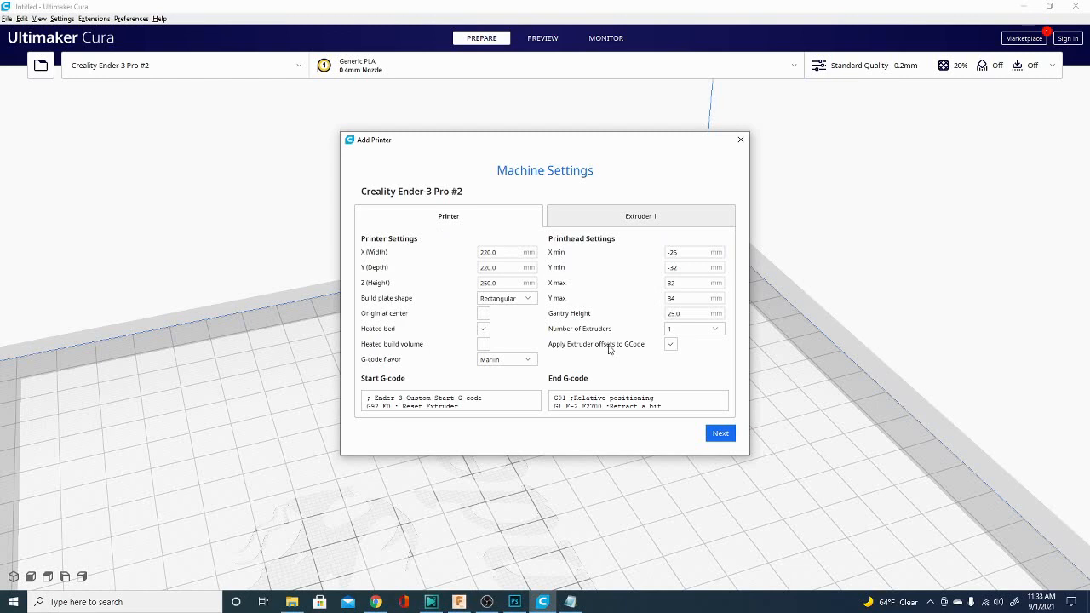
pyautogui.moveTo(560, 292)
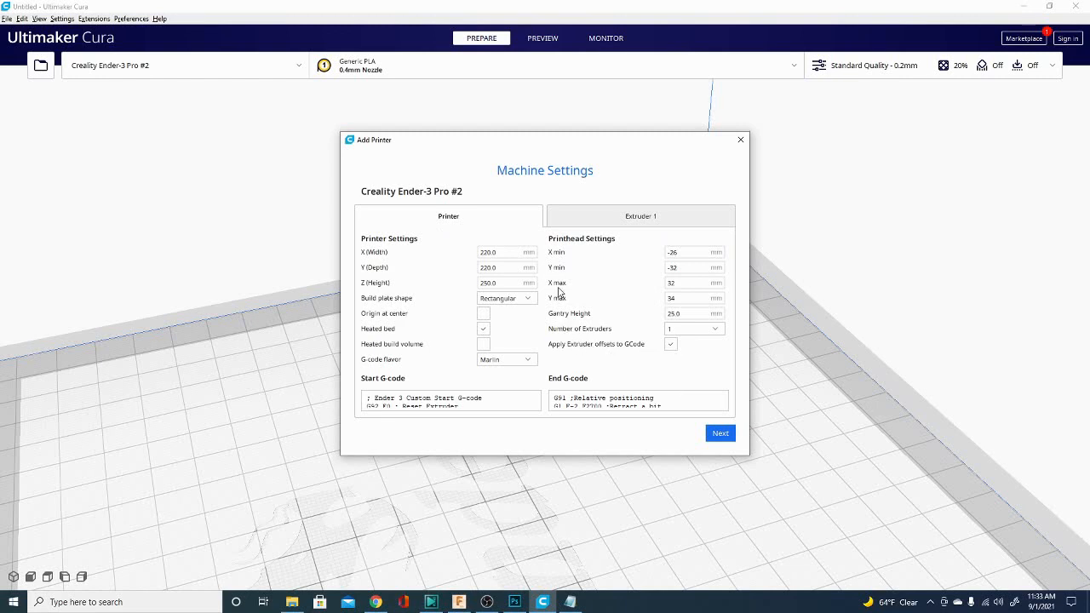
pyautogui.moveTo(566, 327)
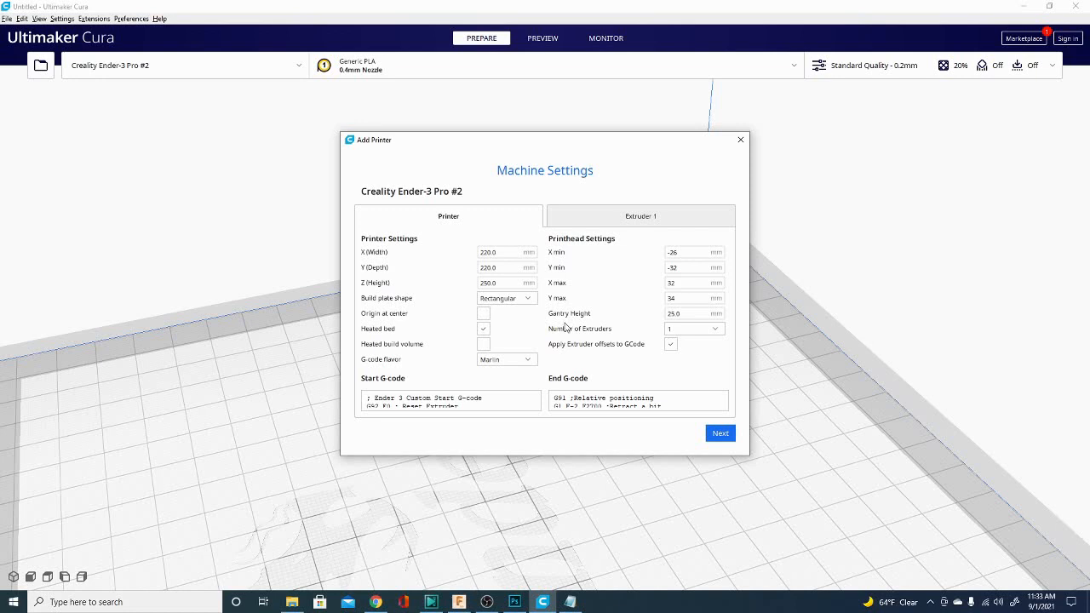
pyautogui.click(506, 252)
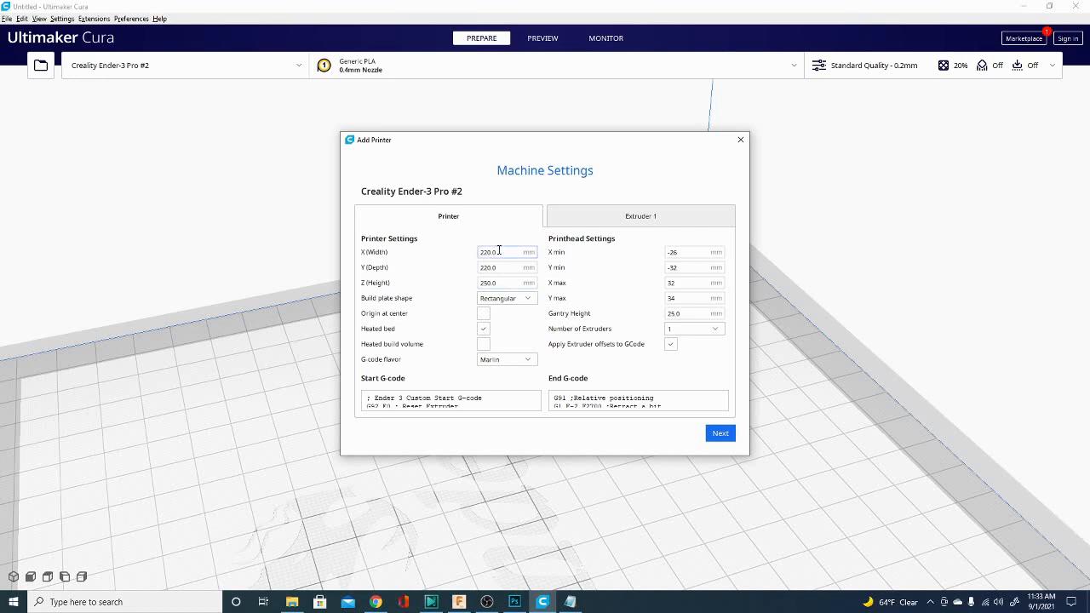
pyautogui.click(507, 267)
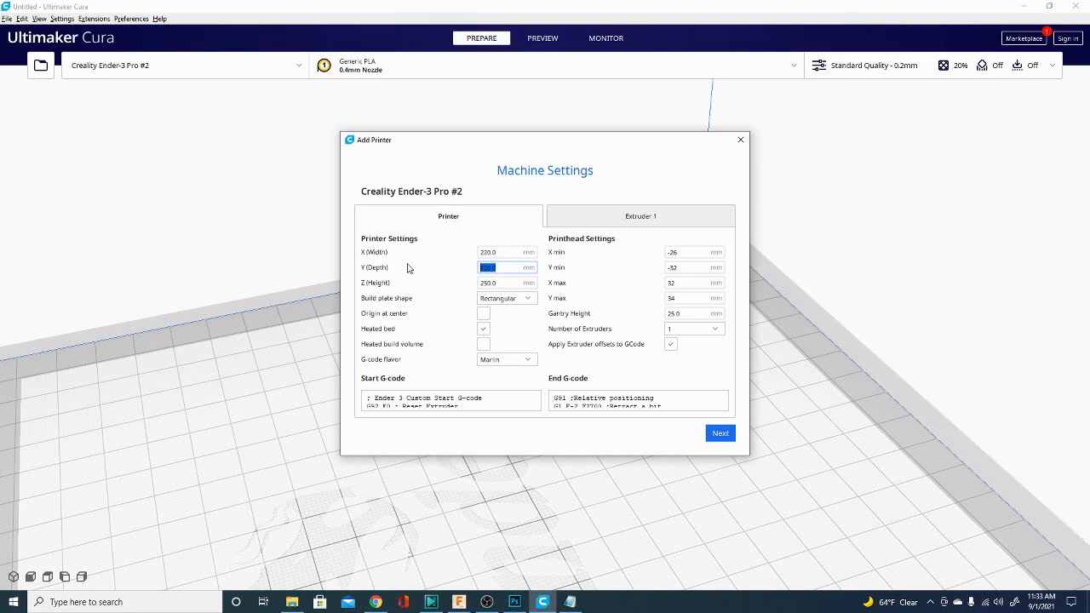
pyautogui.click(507, 282)
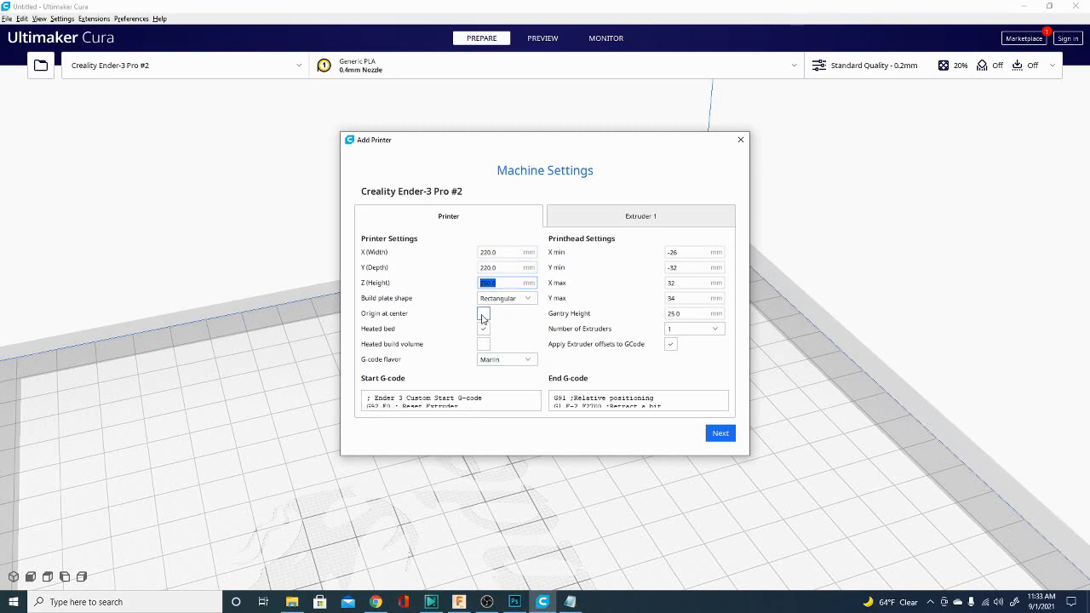
pyautogui.moveTo(484, 313)
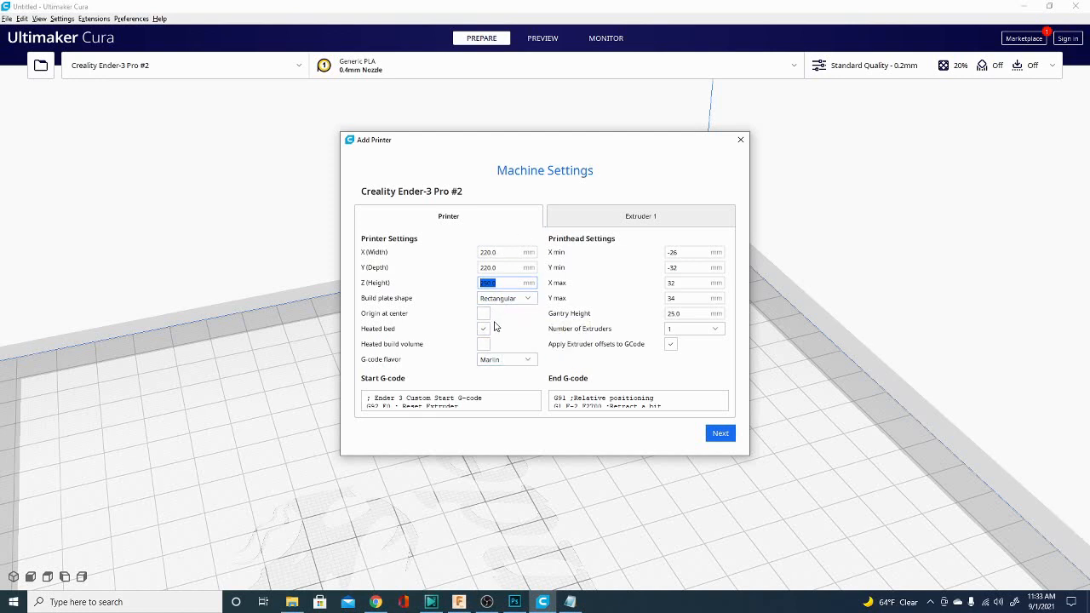
pyautogui.moveTo(483, 313)
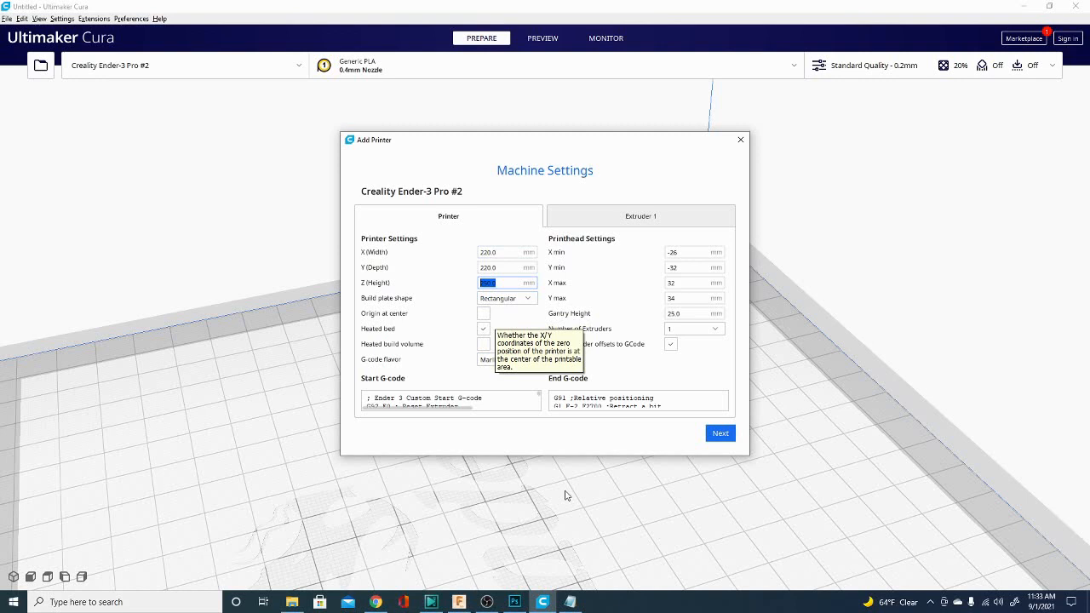
pyautogui.moveTo(430, 392)
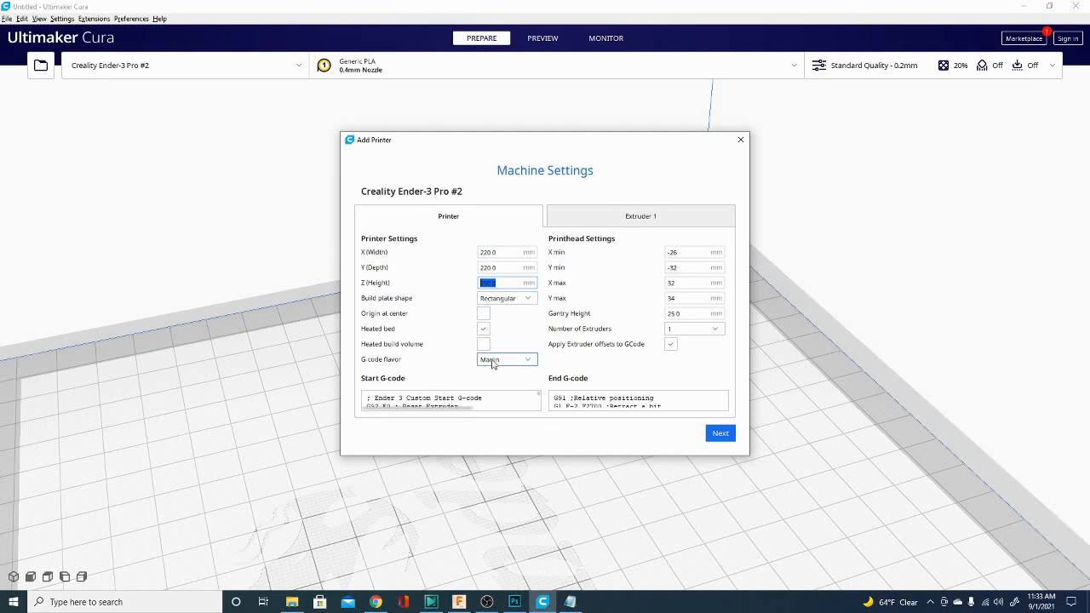
pyautogui.moveTo(502, 360)
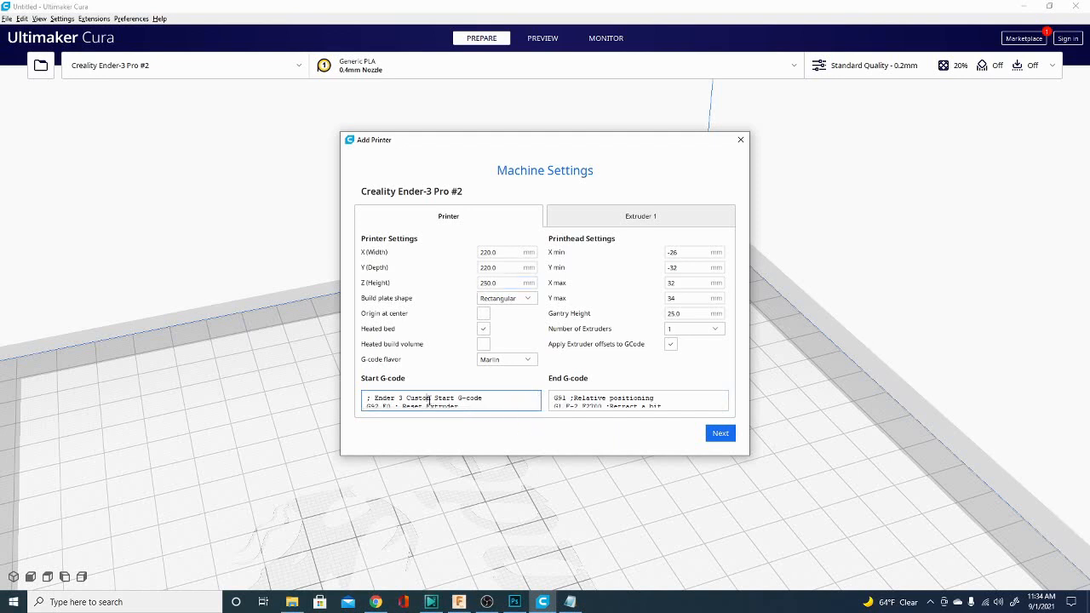
pyautogui.click(638, 400)
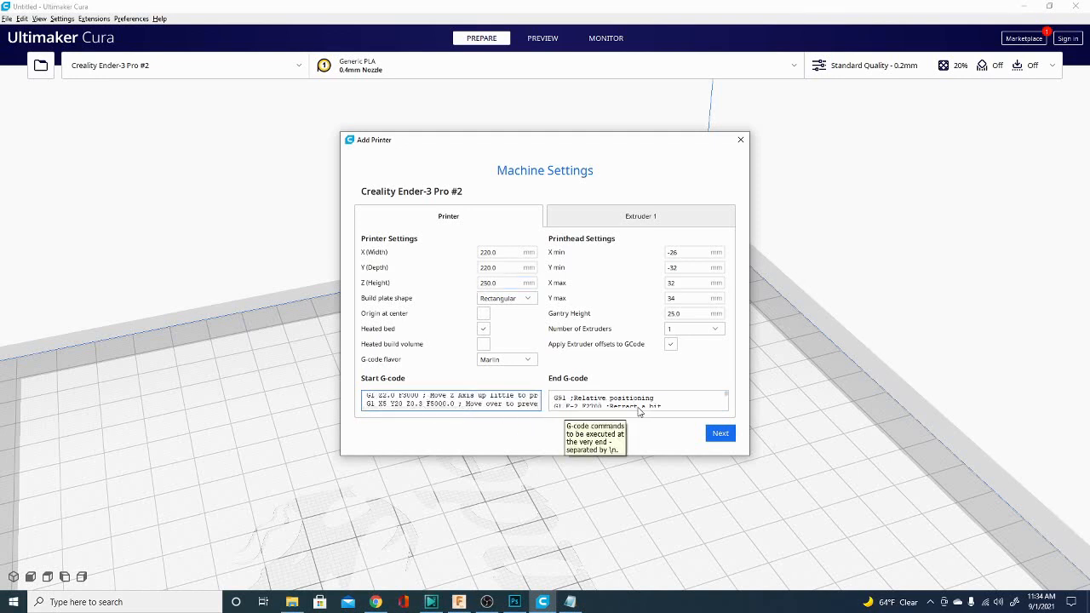
pyautogui.click(503, 252)
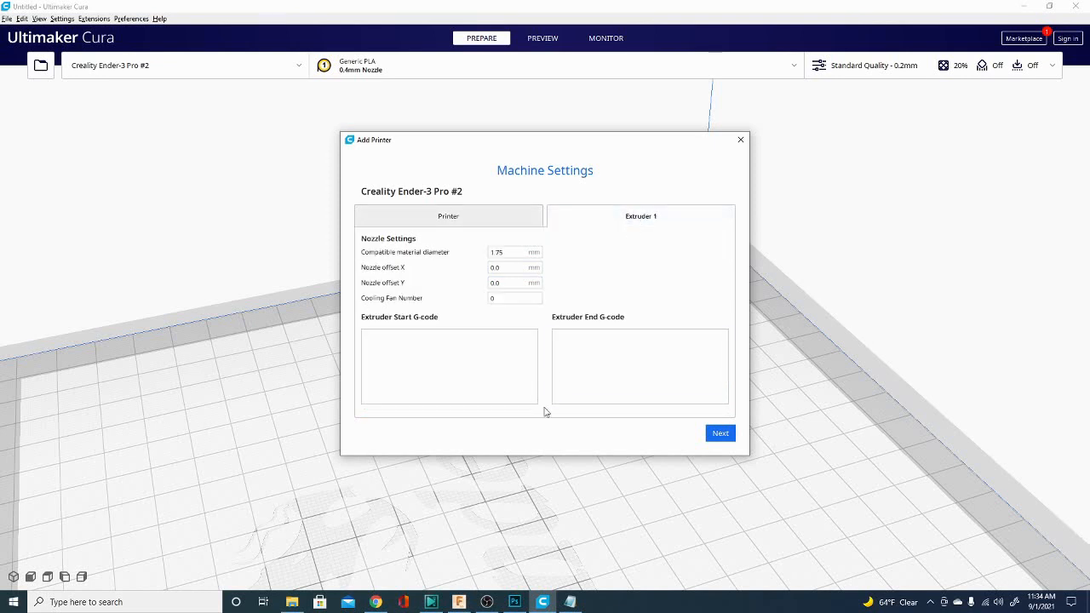
pyautogui.click(448, 215)
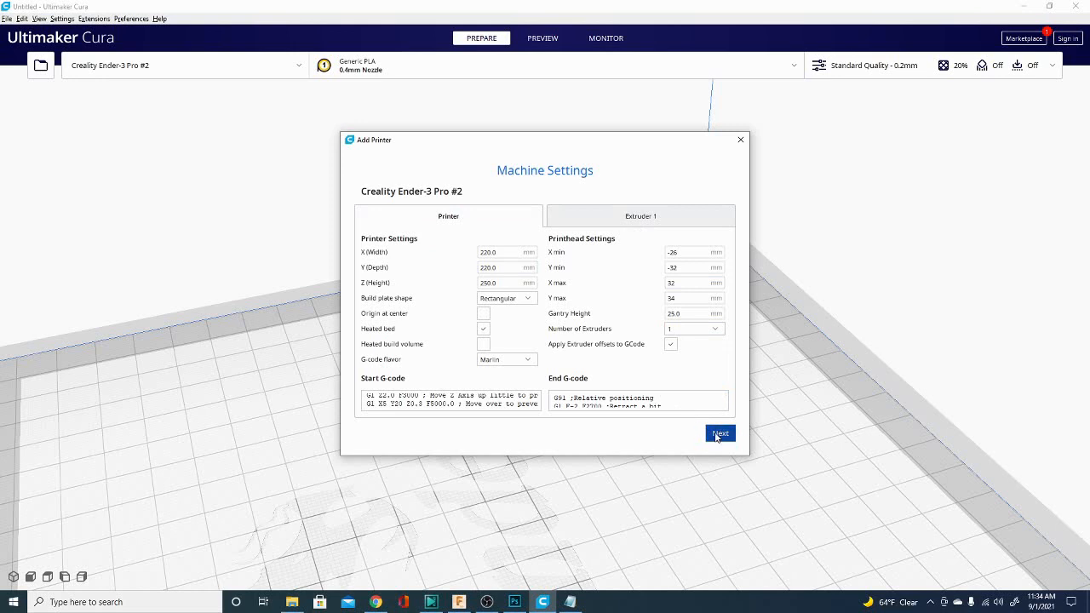
pyautogui.click(720, 433)
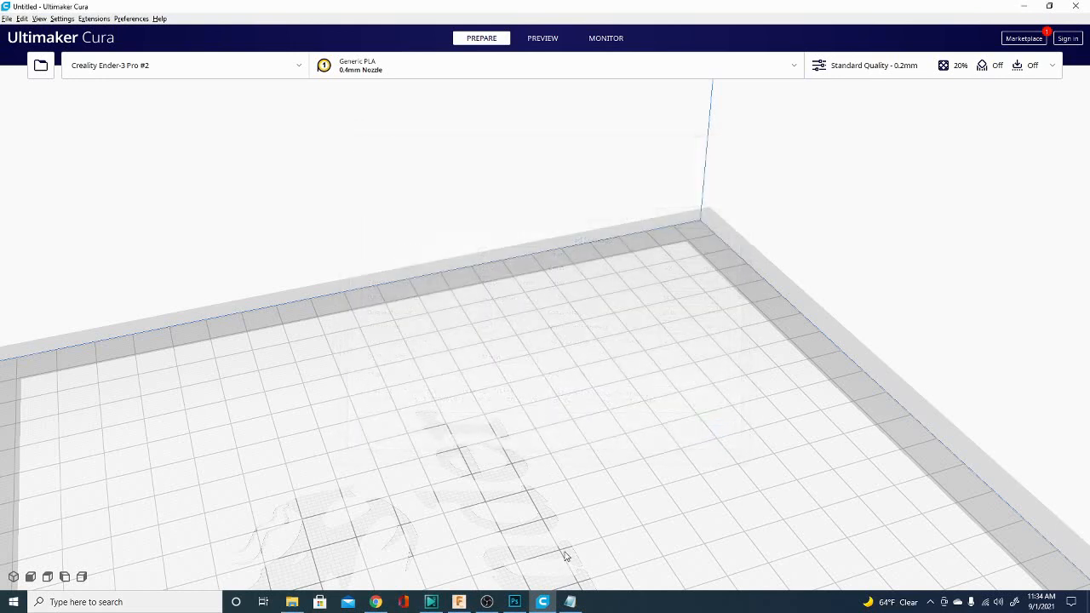
# Step: Choose Manage printers from the printer dropdown to list Creality Ender-3 Pro #2
pyautogui.moveTo(566, 554); pyautogui.dragTo(644, 280)
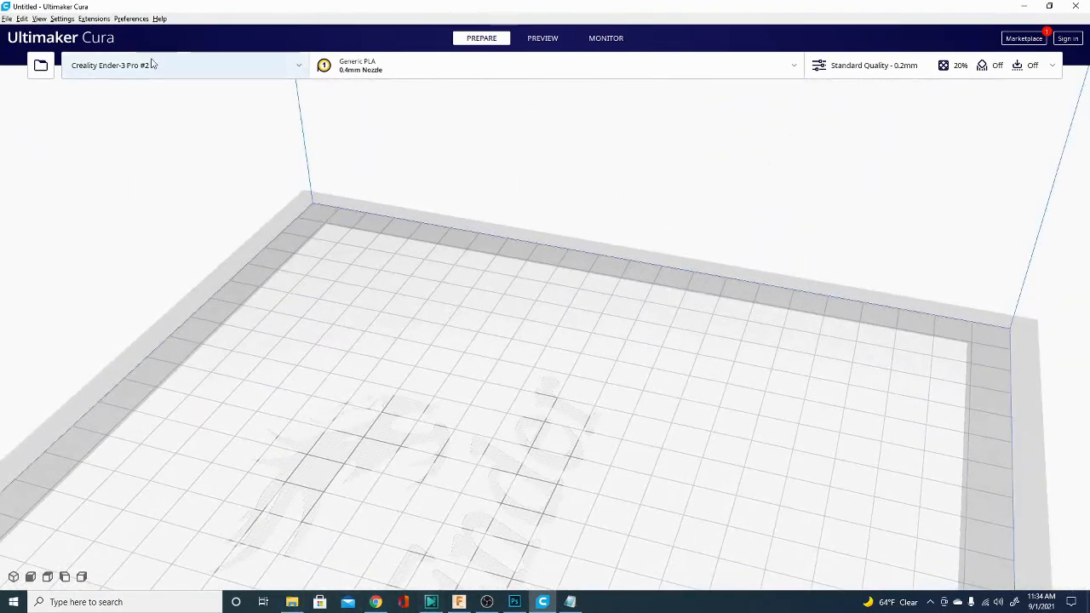
pyautogui.click(185, 65)
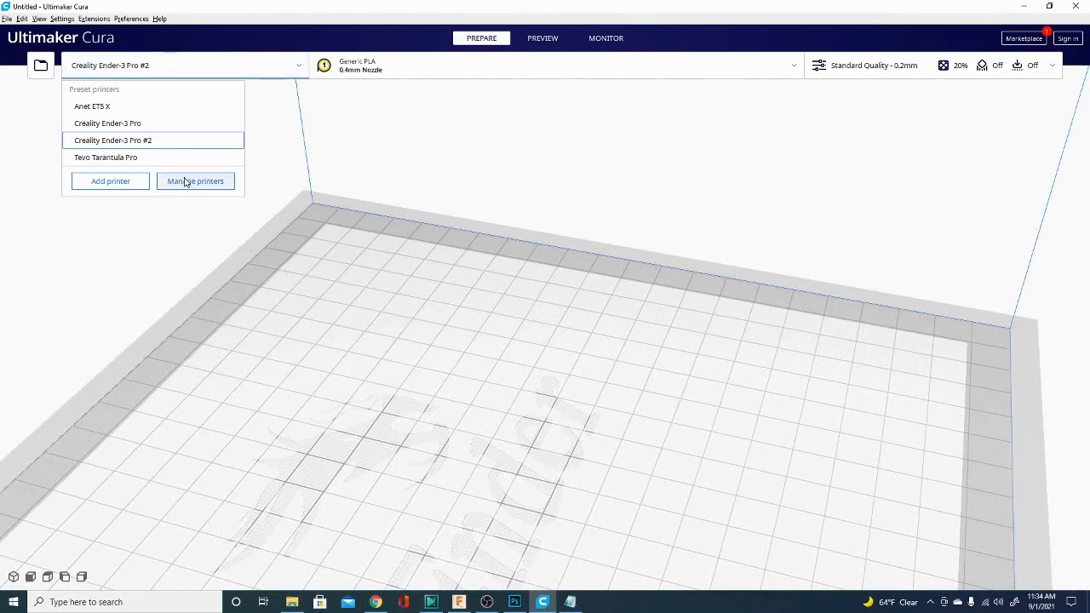
pyautogui.click(195, 180)
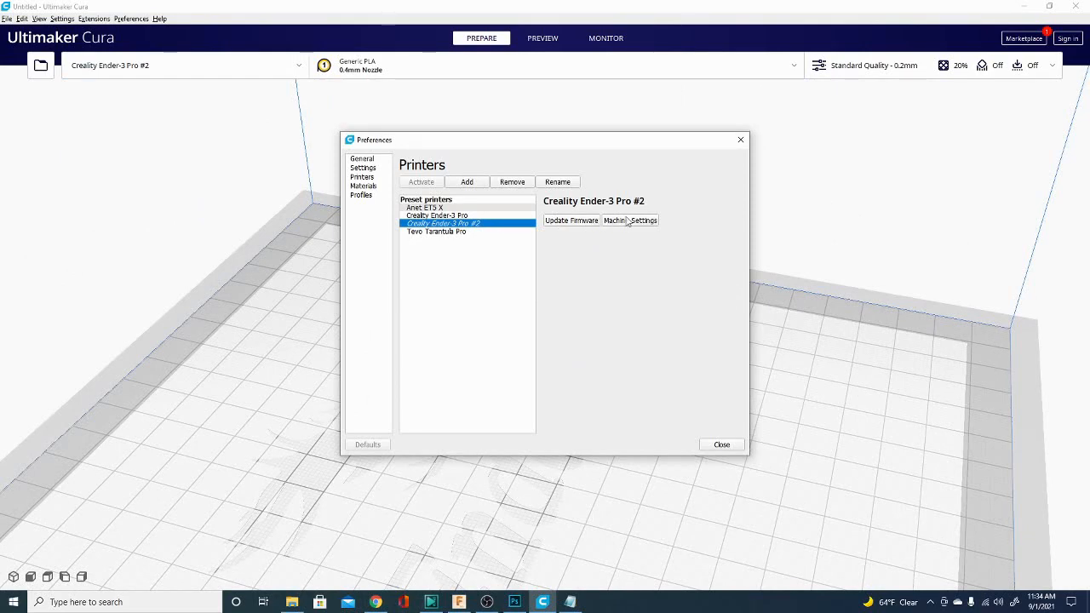
pyautogui.click(630, 219)
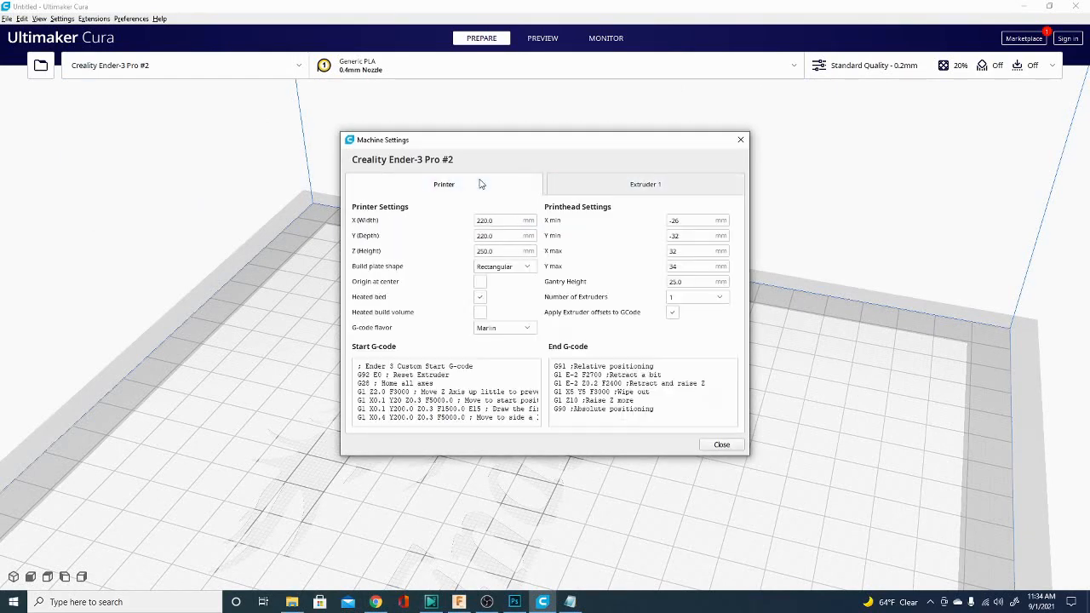
pyautogui.moveTo(597, 290)
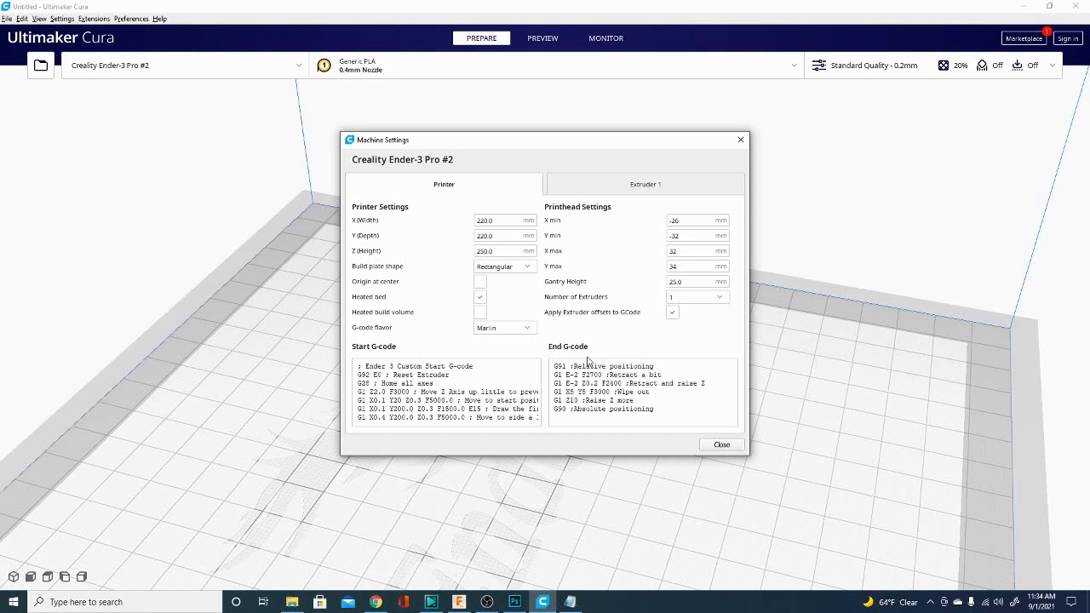
pyautogui.click(697, 250)
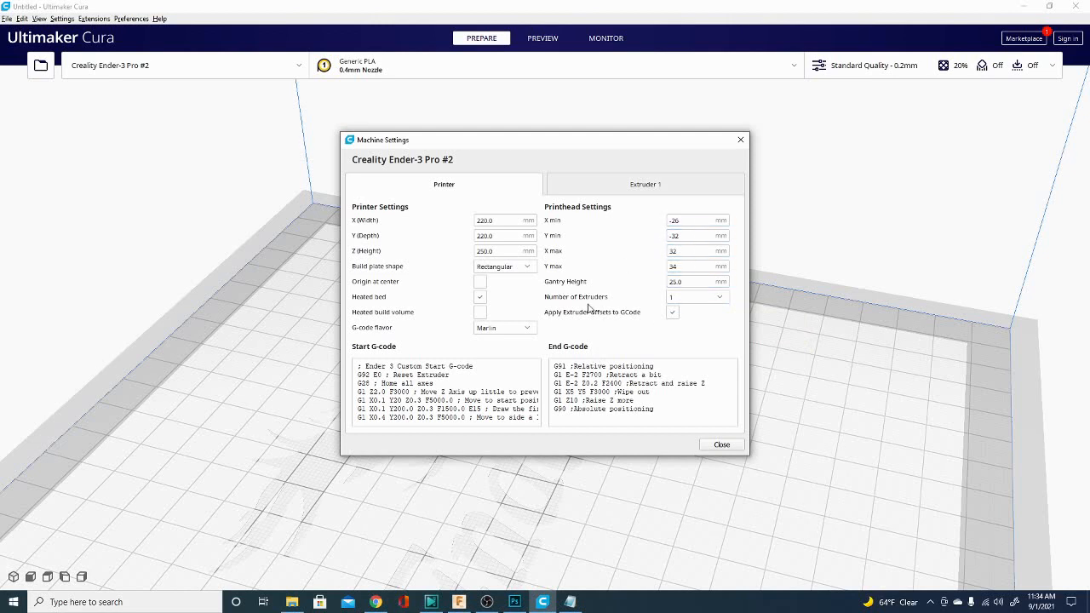
pyautogui.moveTo(660, 258)
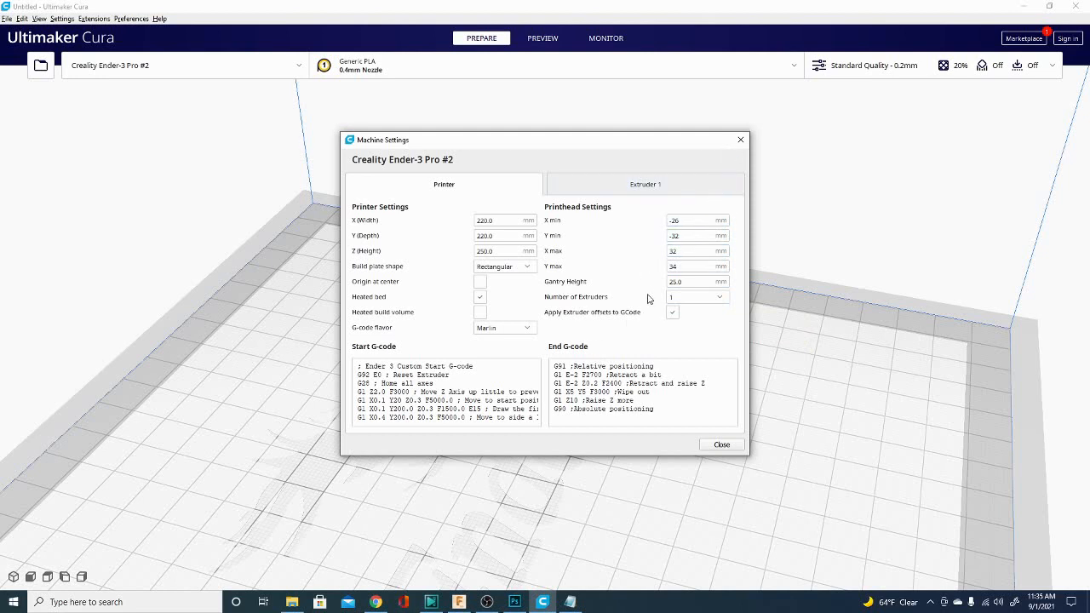
pyautogui.click(694, 220)
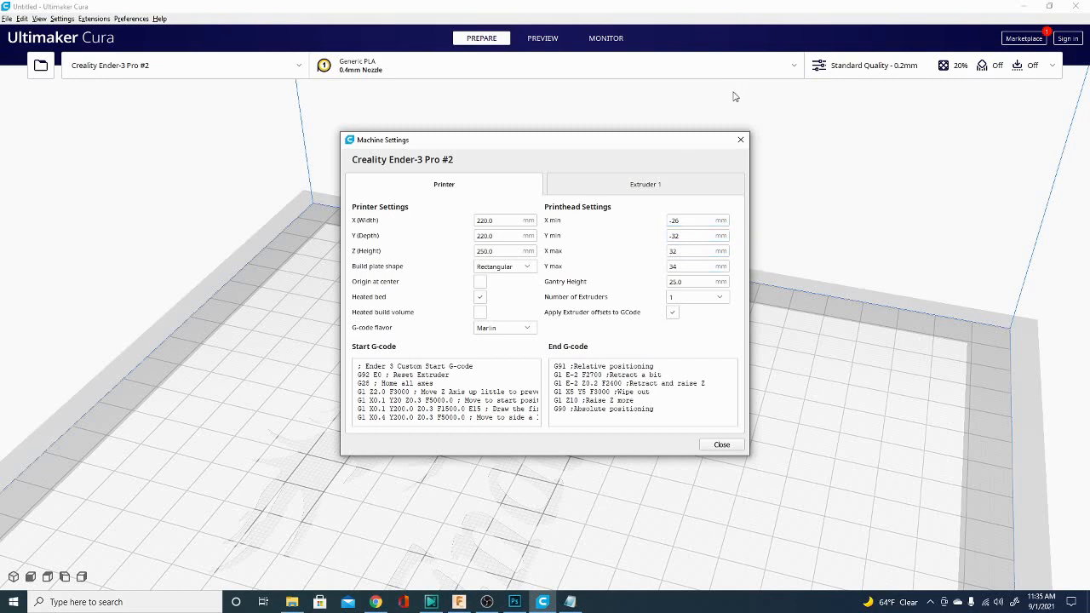
pyautogui.moveTo(740, 140)
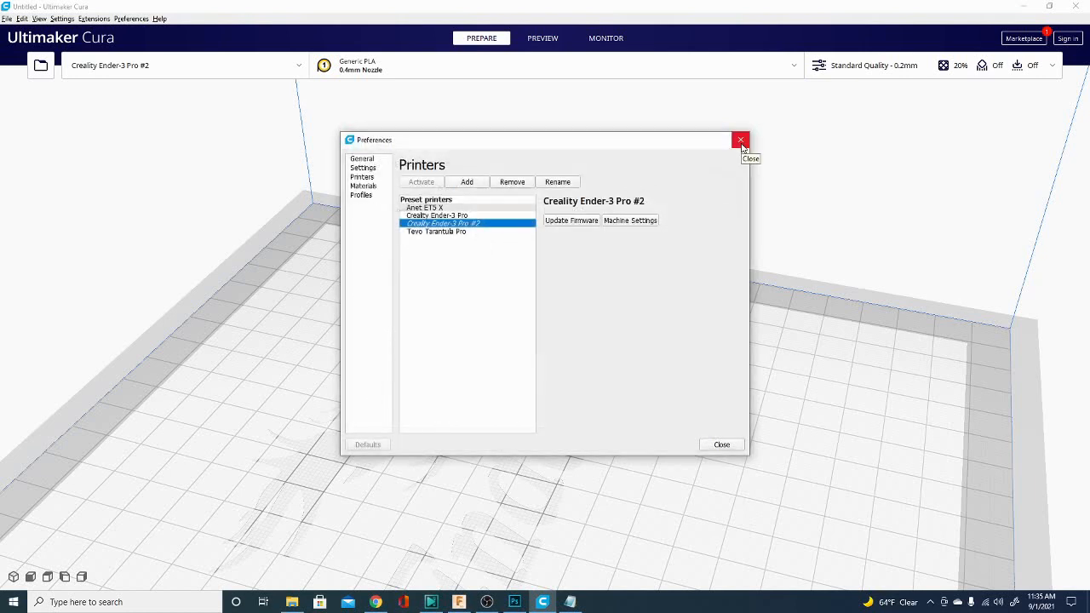
# Step: Close Preferences and open the car body STL from My Stls
pyautogui.click(739, 139)
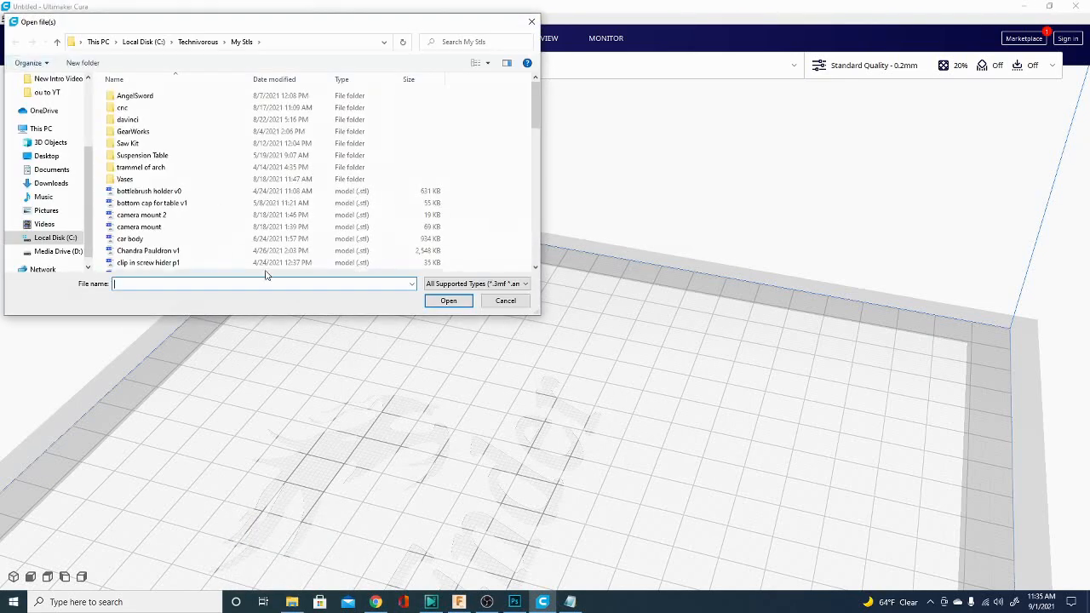
pyautogui.click(505, 301)
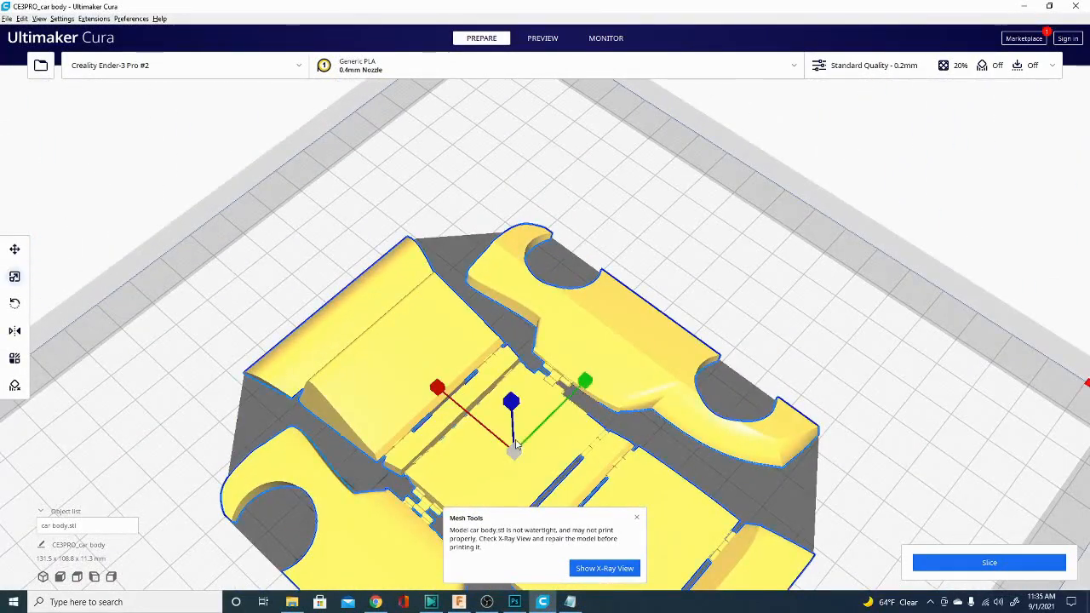
# Step: Show the car body's 131.5 × 108.8 × 11.3 mm size with the Scale tool
pyautogui.click(14, 276)
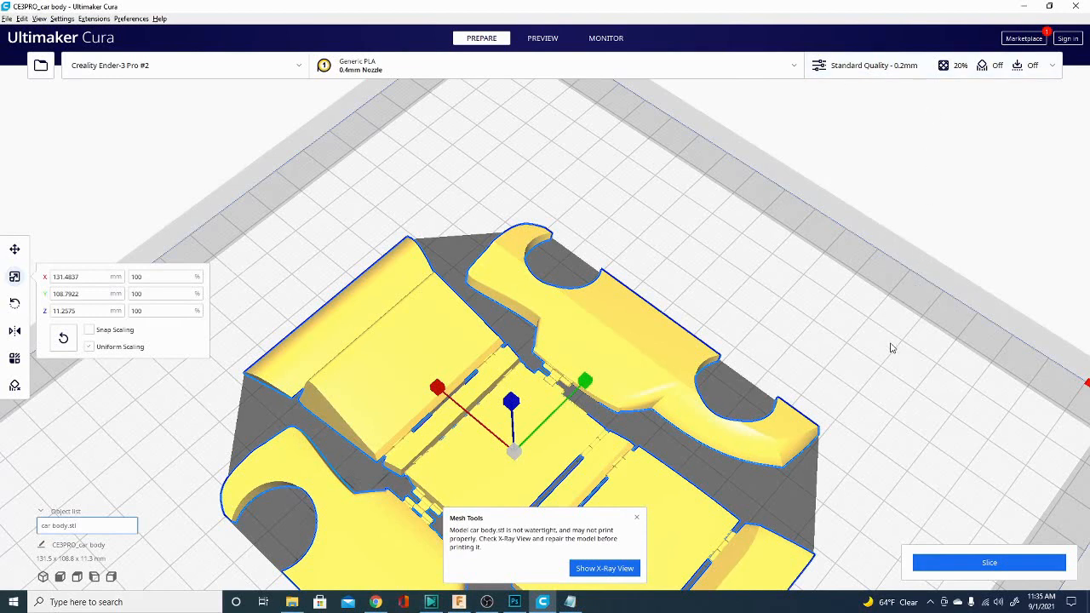
pyautogui.moveTo(880, 335)
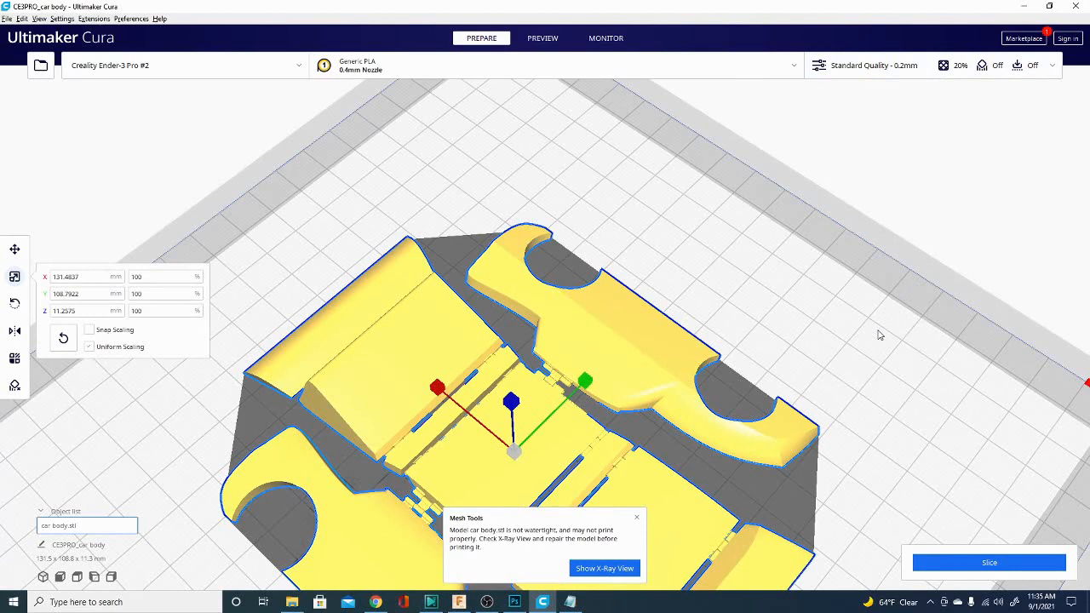
pyautogui.moveTo(871, 333)
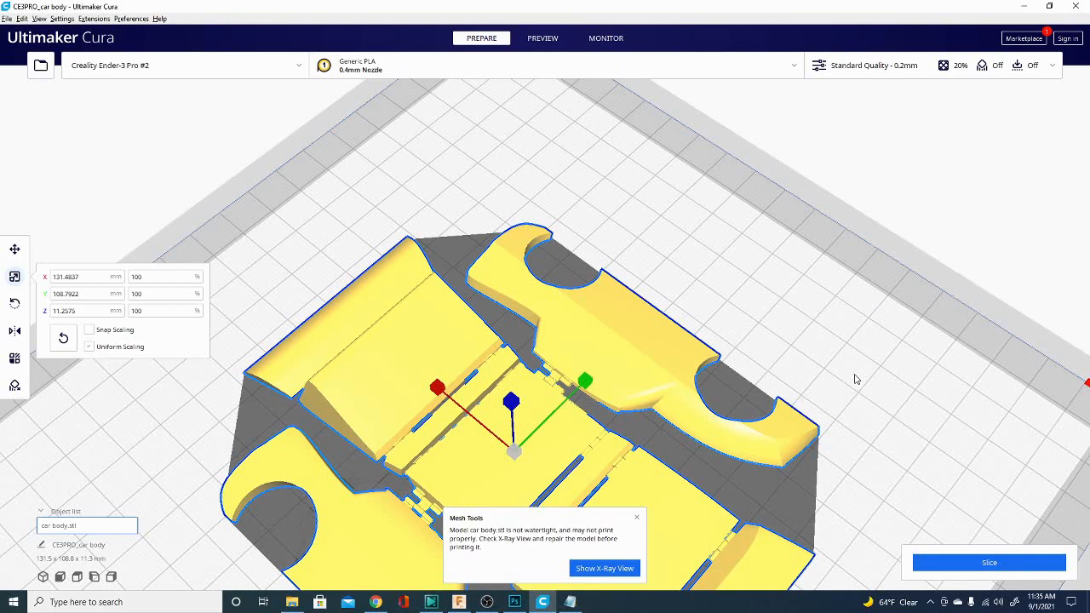
pyautogui.moveTo(833, 391)
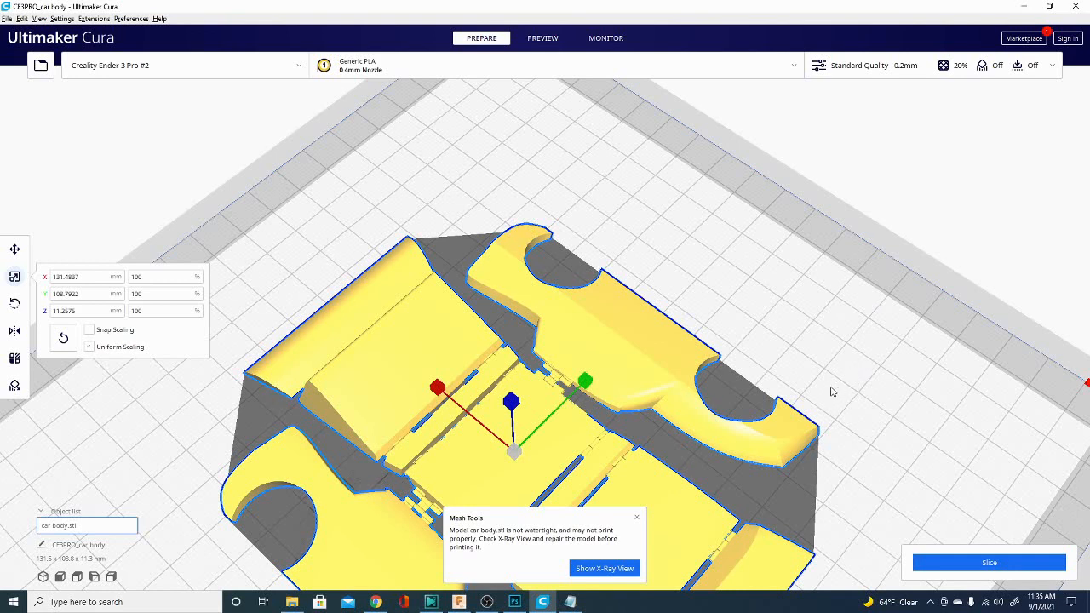
pyautogui.moveTo(833, 392)
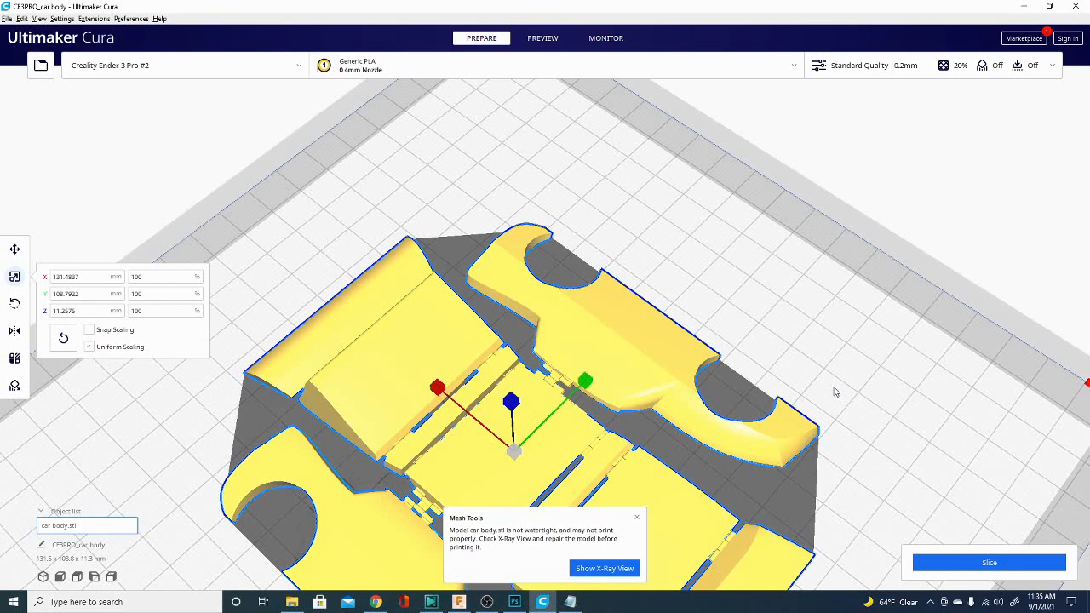
pyautogui.moveTo(958, 430)
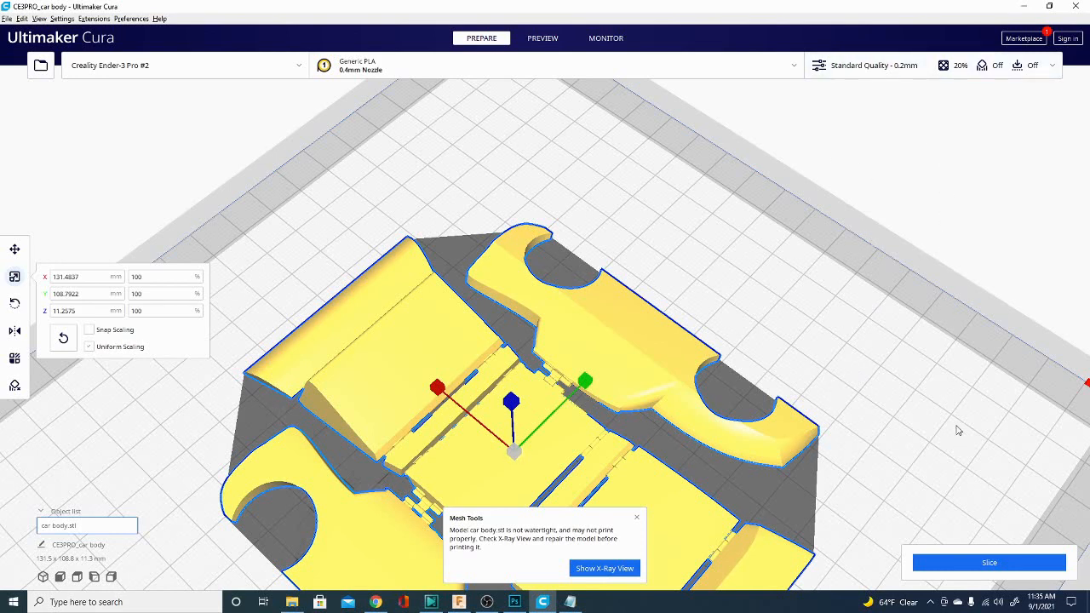
# Step: Open Custom print settings (20% cubic infill, 50 mm/s) and orbit around the car body
pyautogui.click(873, 66)
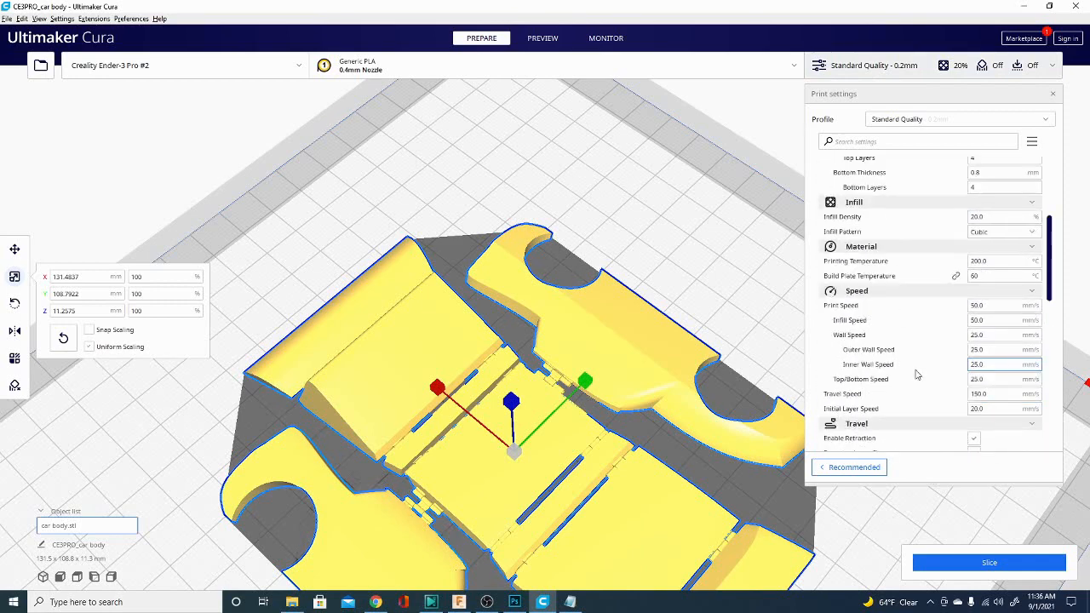
pyautogui.moveTo(656, 214)
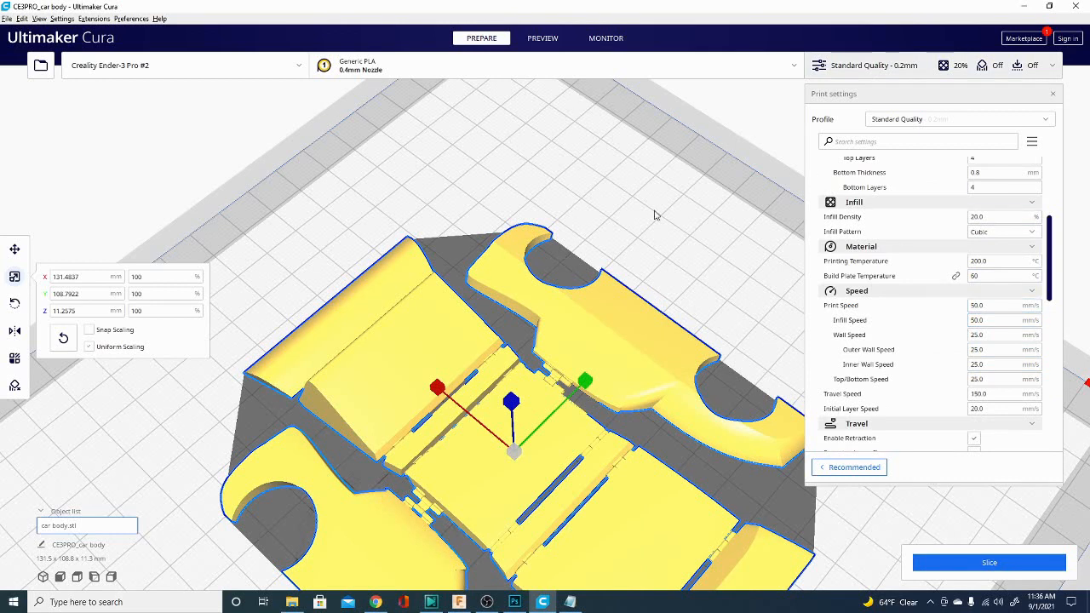
pyautogui.moveTo(601, 197)
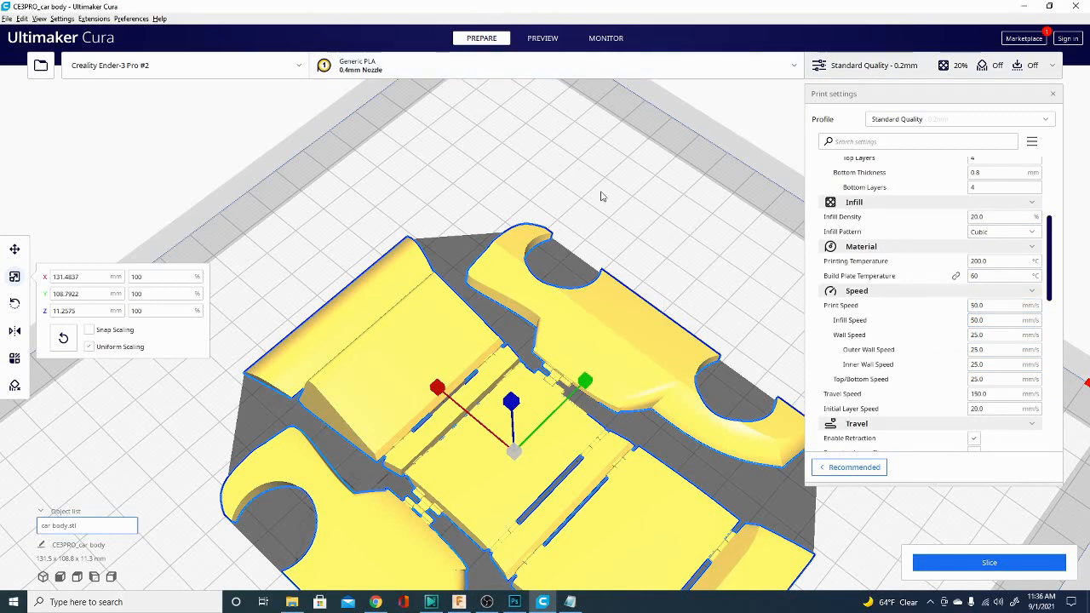
pyautogui.moveTo(615, 241)
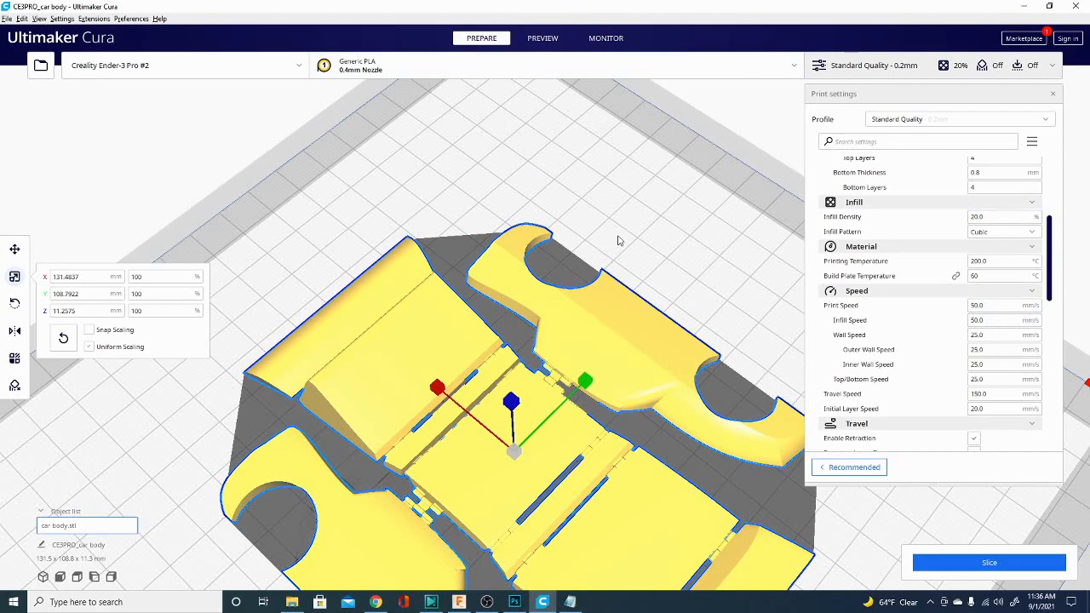
pyautogui.moveTo(677, 249)
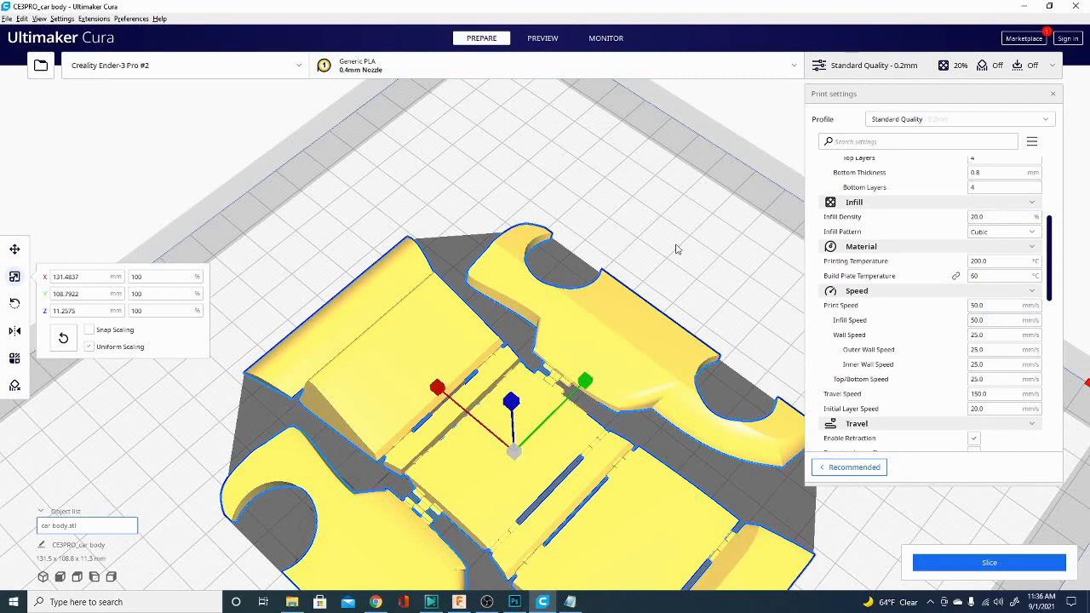
pyautogui.moveTo(677, 250); pyautogui.dragTo(626, 332)
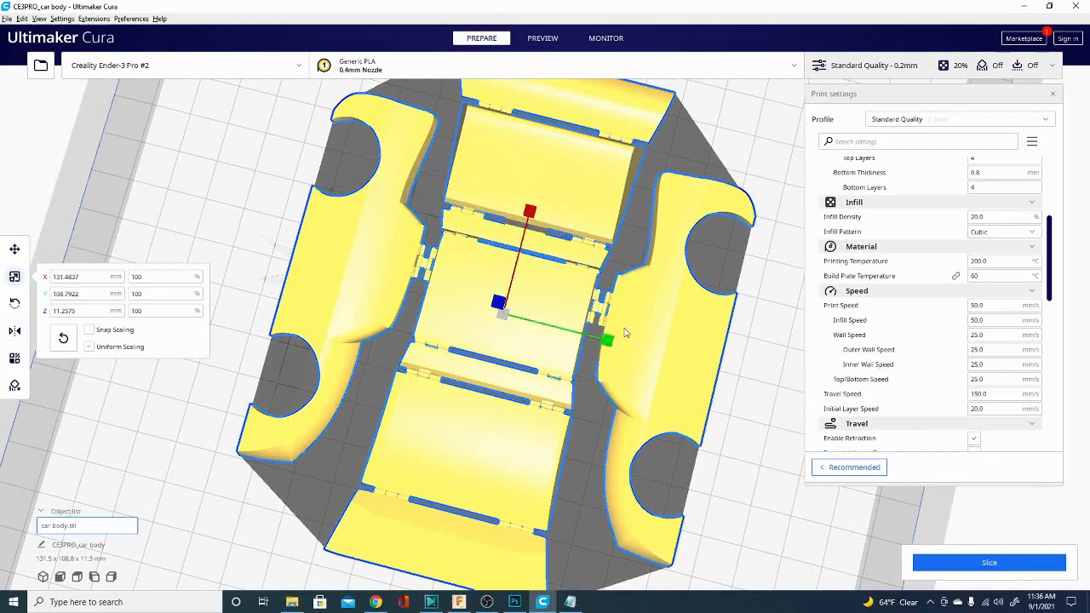
pyautogui.moveTo(626, 332); pyautogui.dragTo(622, 321)
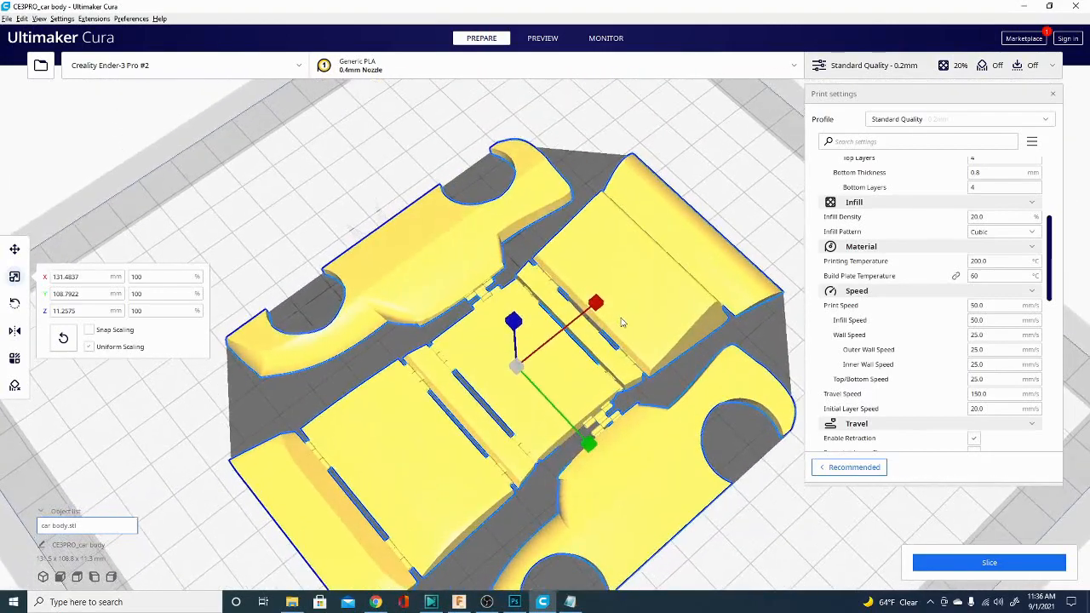
pyautogui.moveTo(622, 322); pyautogui.dragTo(728, 219)
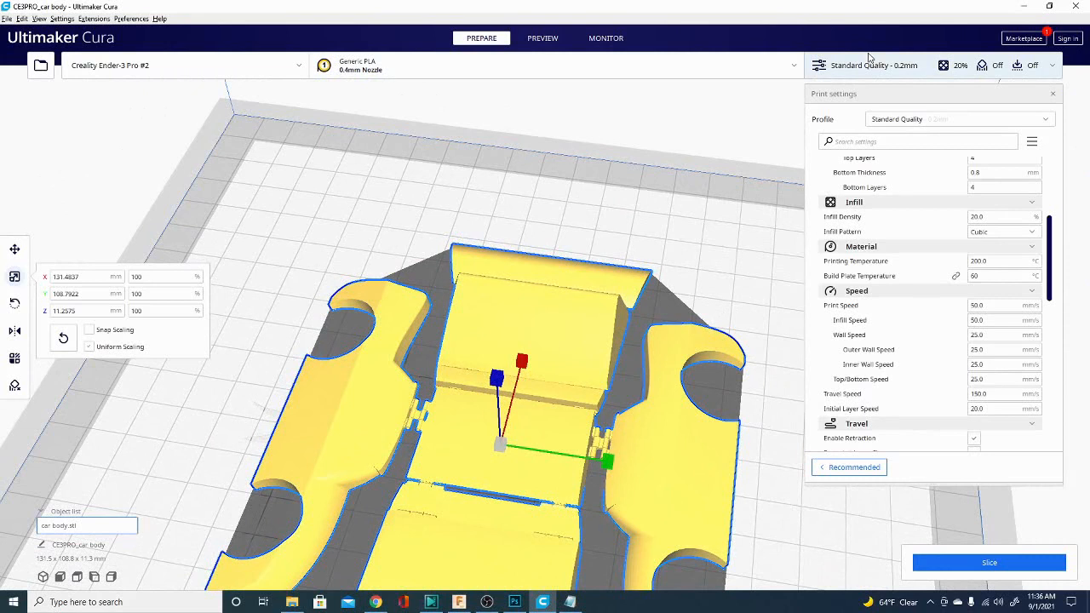
pyautogui.moveTo(735, 299)
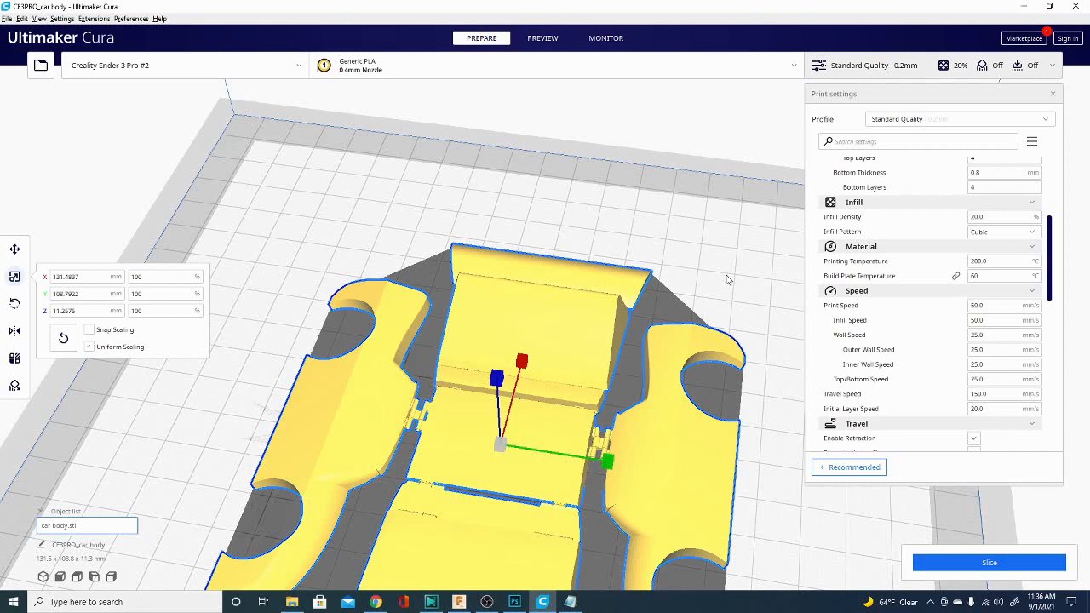
pyautogui.moveTo(717, 297)
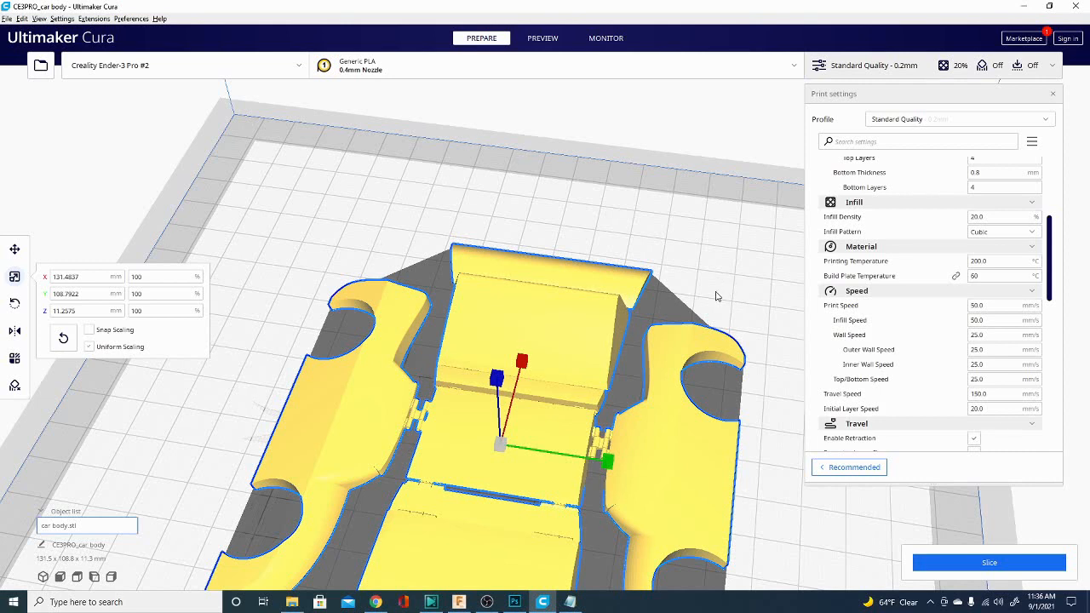